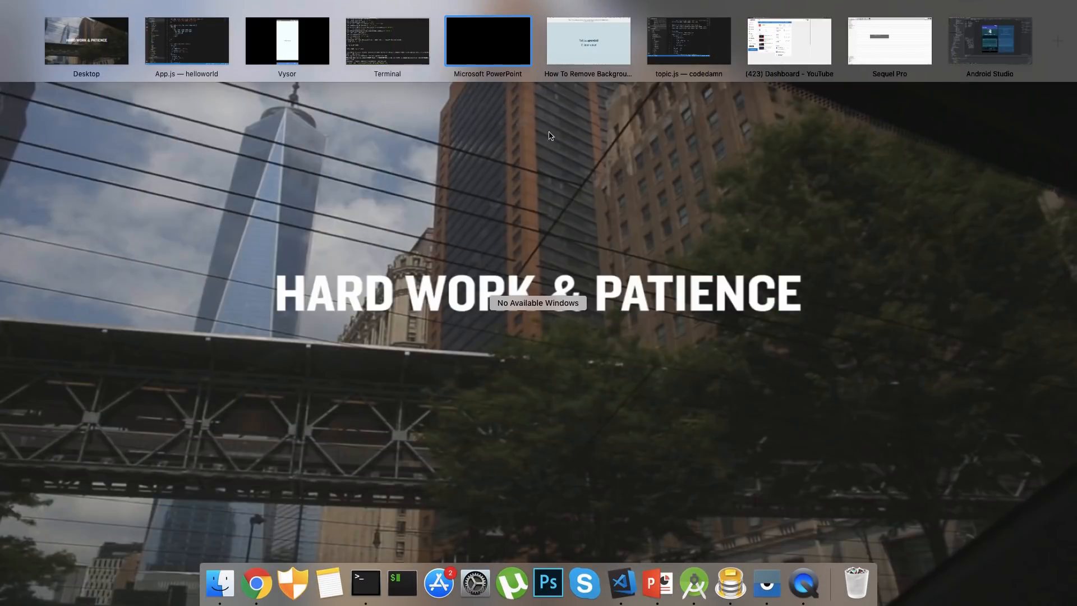
mouse_move(238, 59)
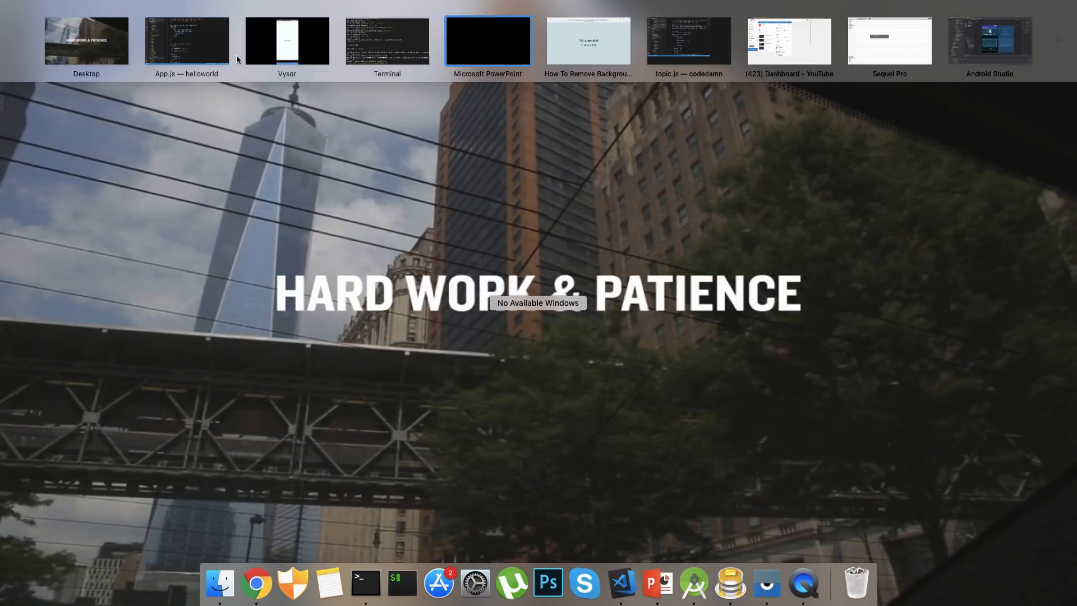
Bring the 'App.js — helloworld' VS Code window to the front from Mission Control
left_click(187, 40)
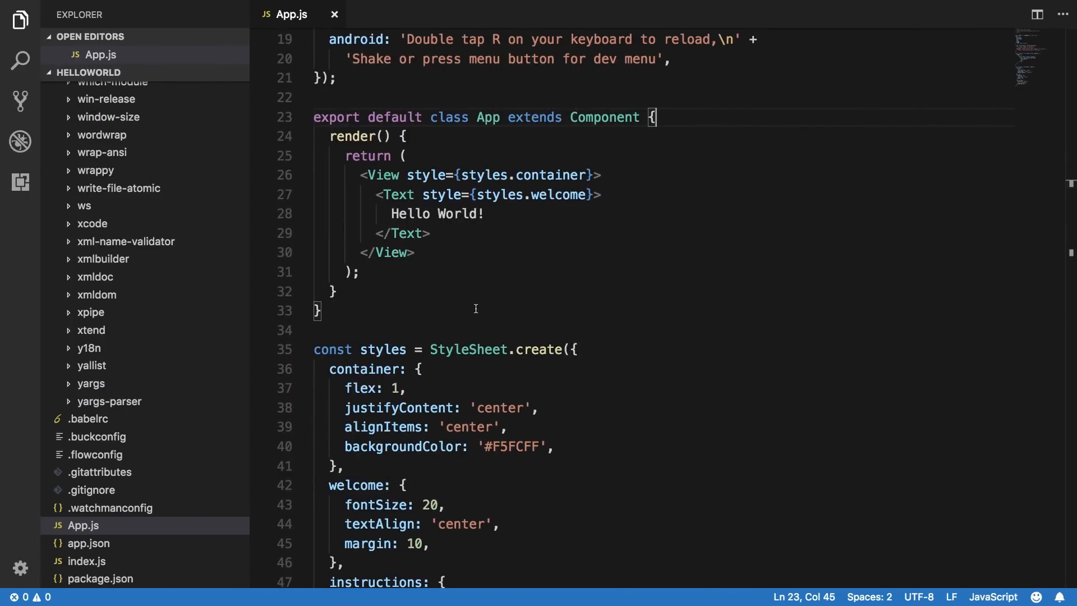
mouse_move(458, 232)
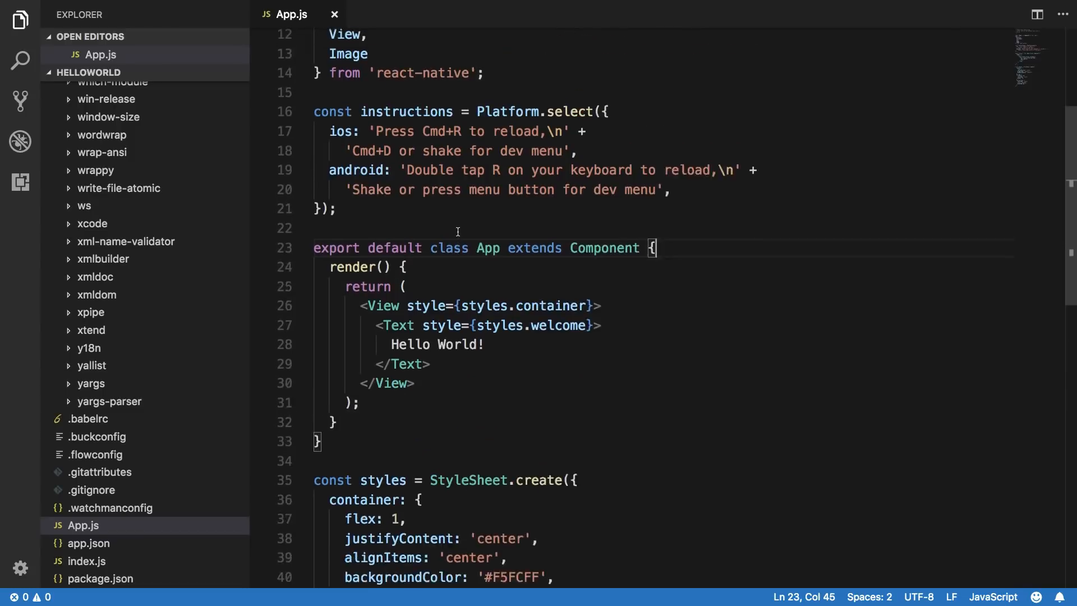
scroll("up", 3)
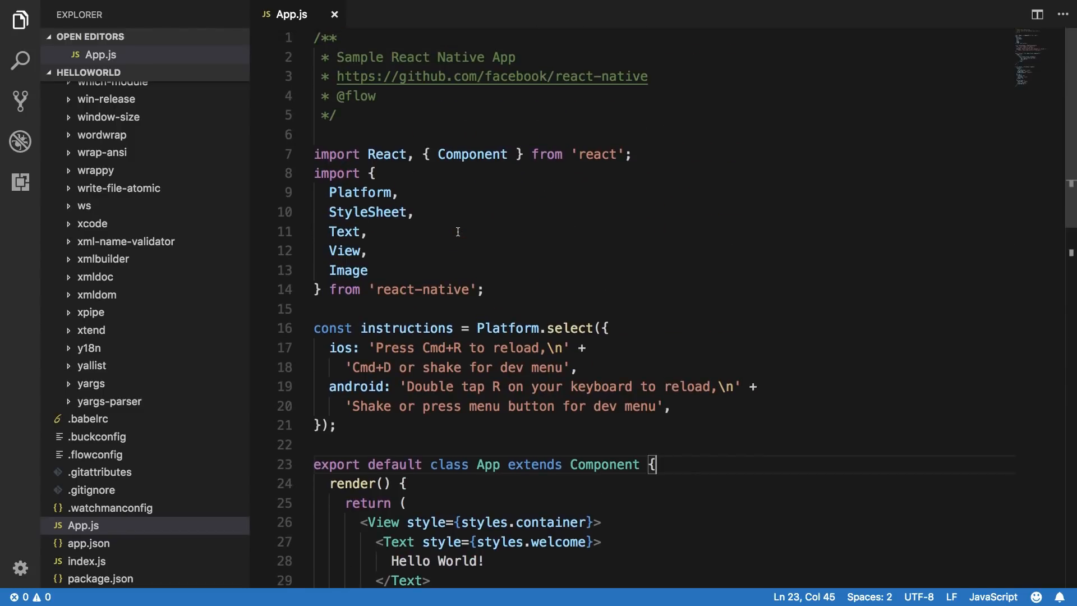
scroll("down", 3)
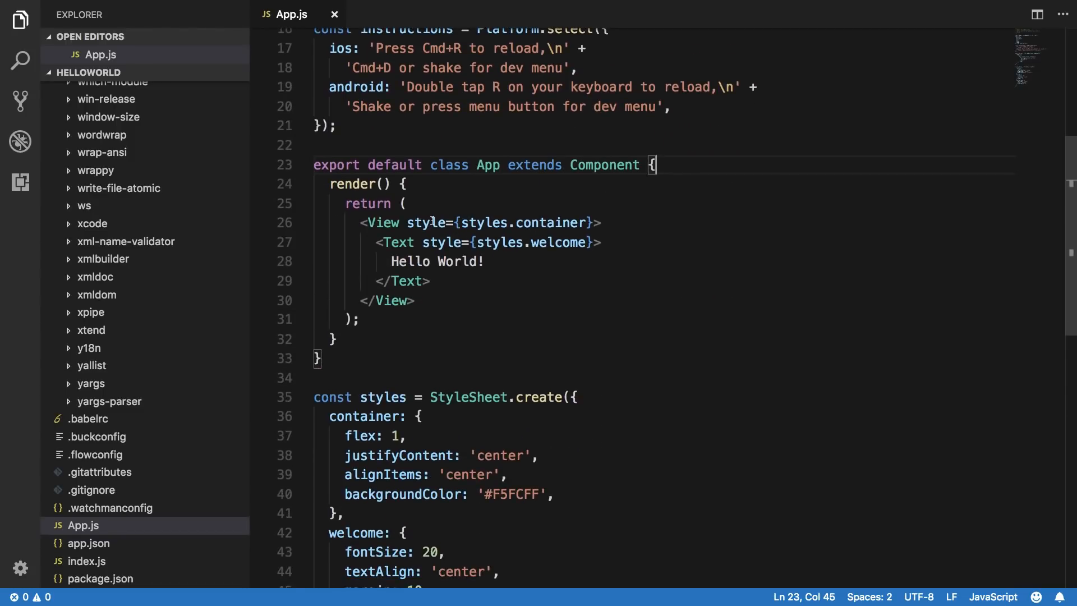
mouse_move(424, 222)
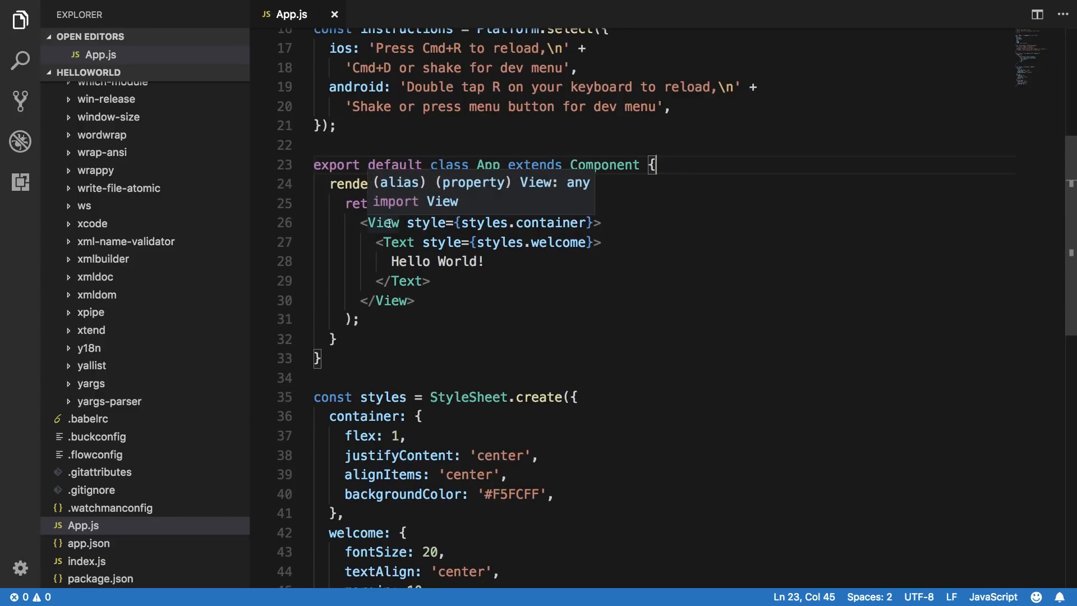
mouse_move(430, 222)
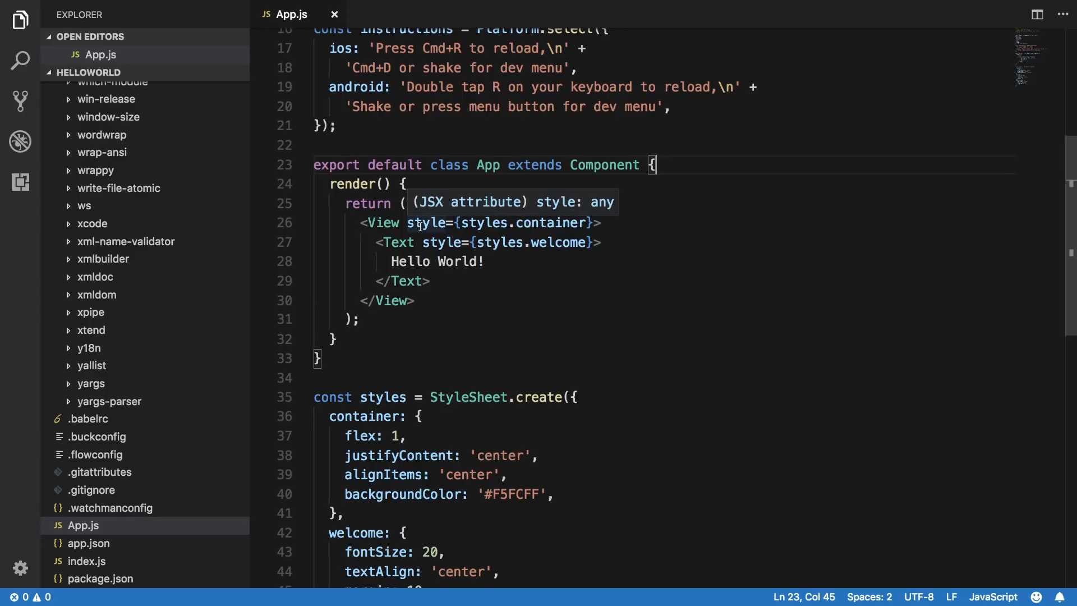
mouse_move(485, 285)
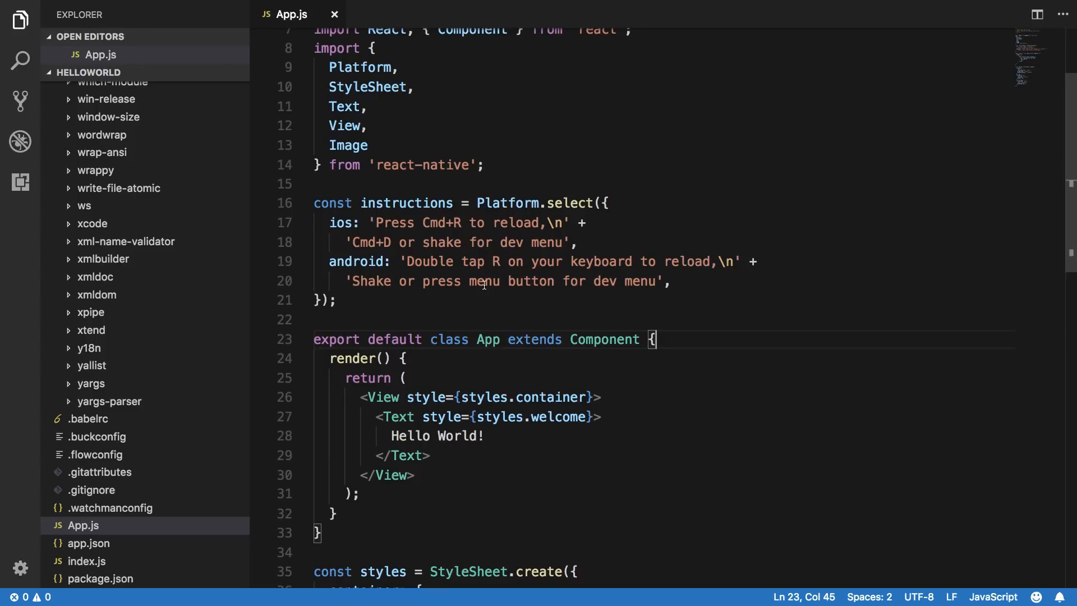
Scroll App.js to the imports and instructions constant being removed
scroll("down", 3)
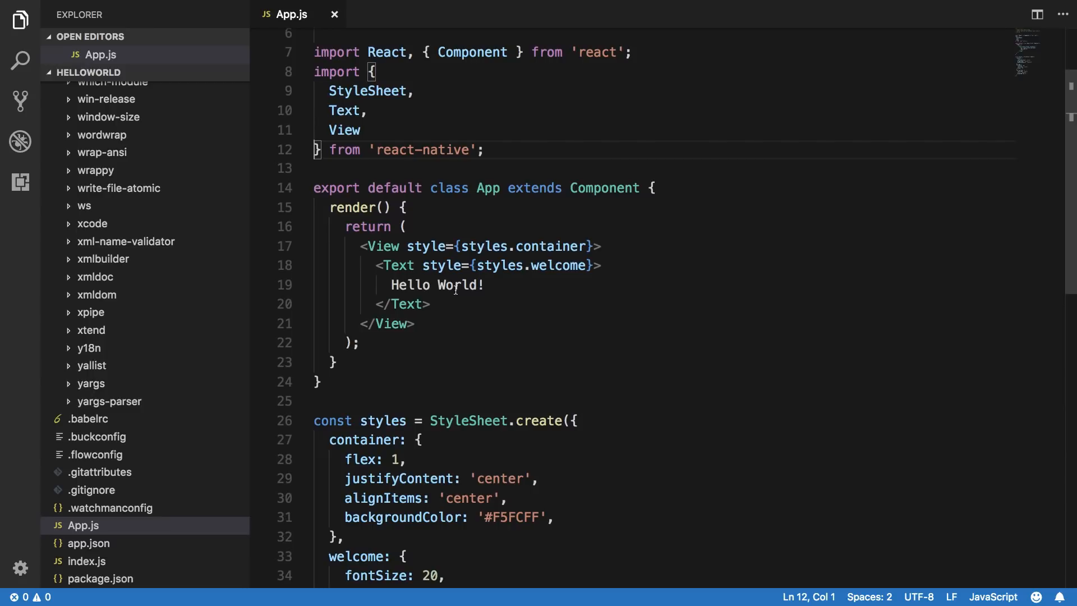
Write constructor() in the App class with this.state = {} inside it
key("Enter")
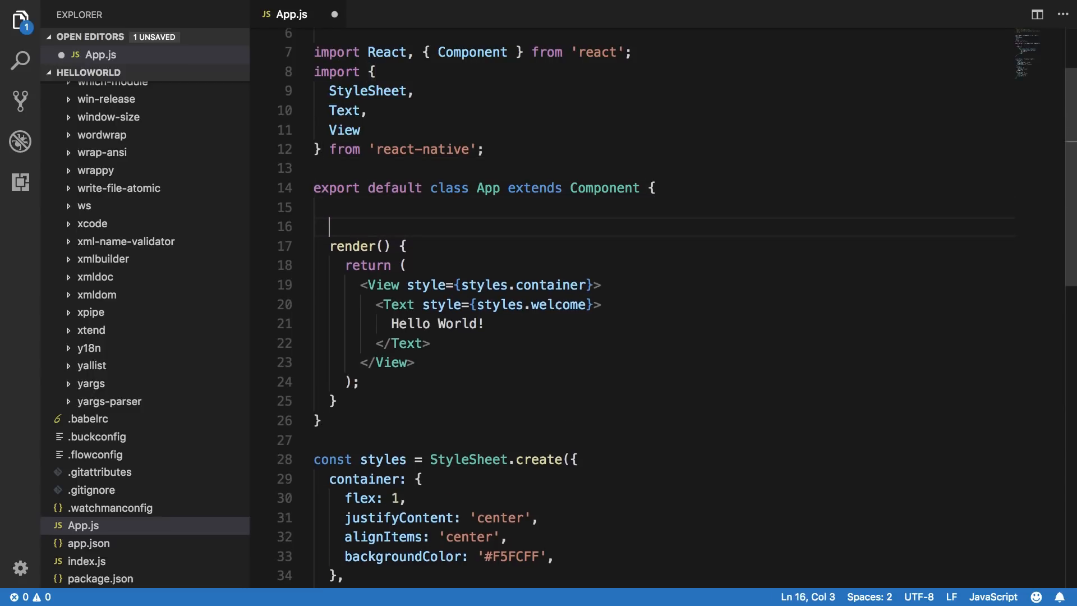
type("constructor() {")
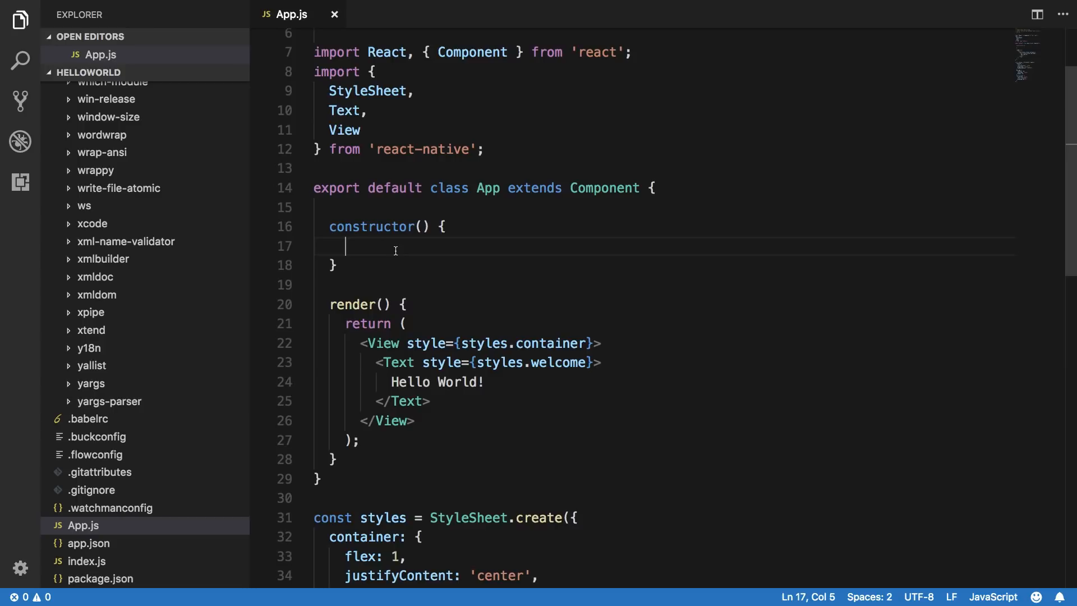
type("this.s")
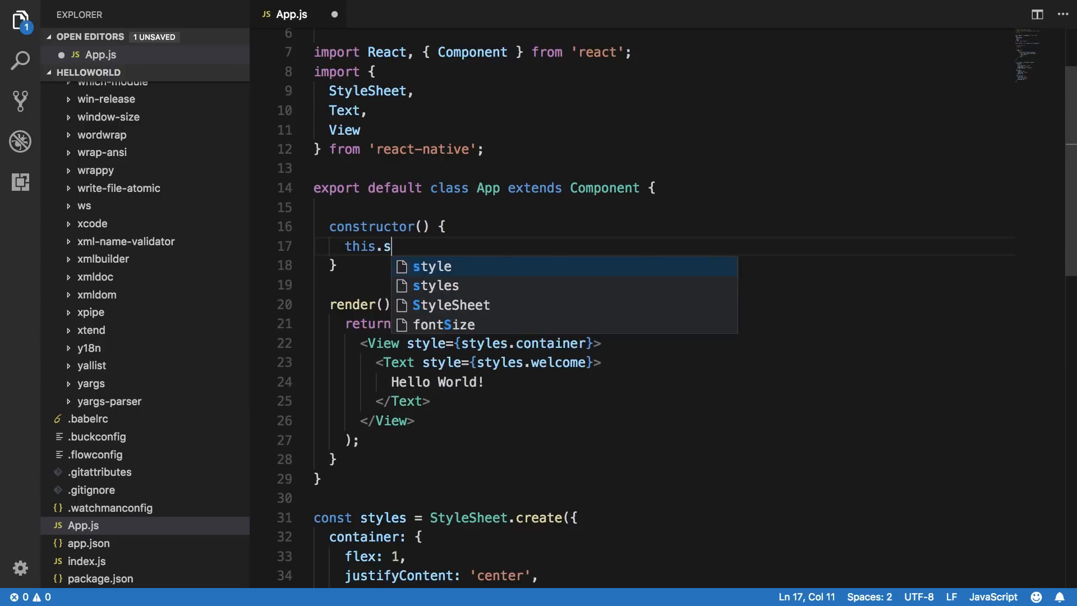
type("tate = {}")
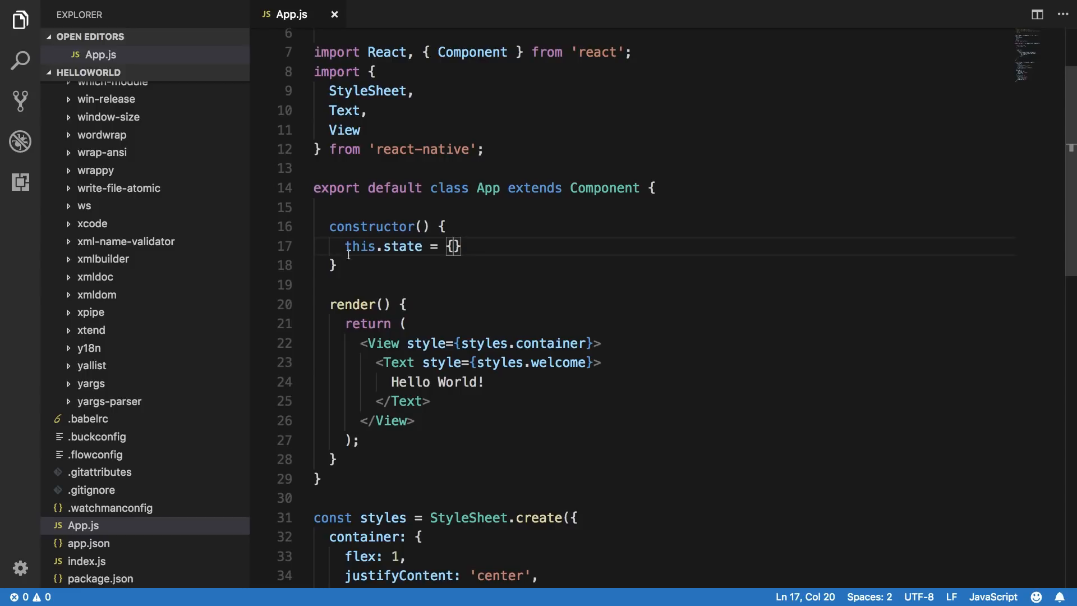
mouse_move(386, 282)
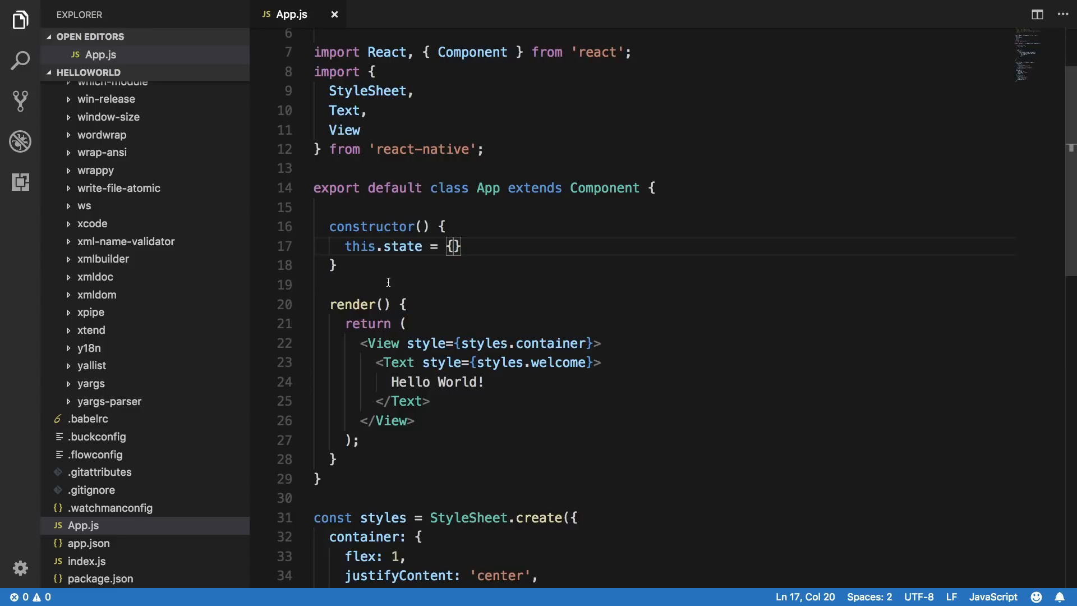
mouse_move(395, 246)
type("this.s")
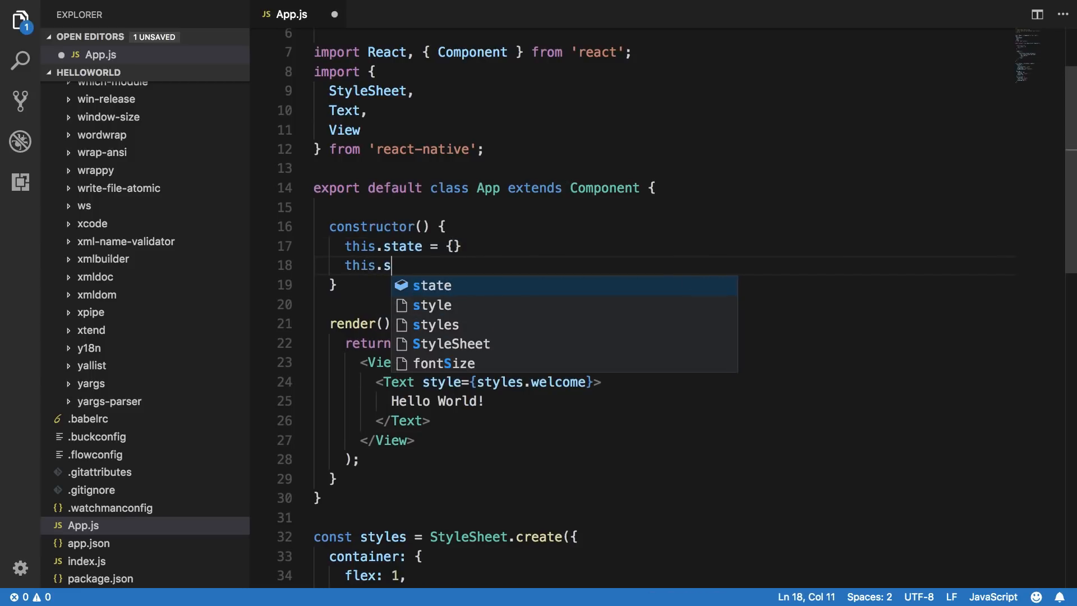
Write a this.setState() call under the state initialisation in the constructor
type("etState(")
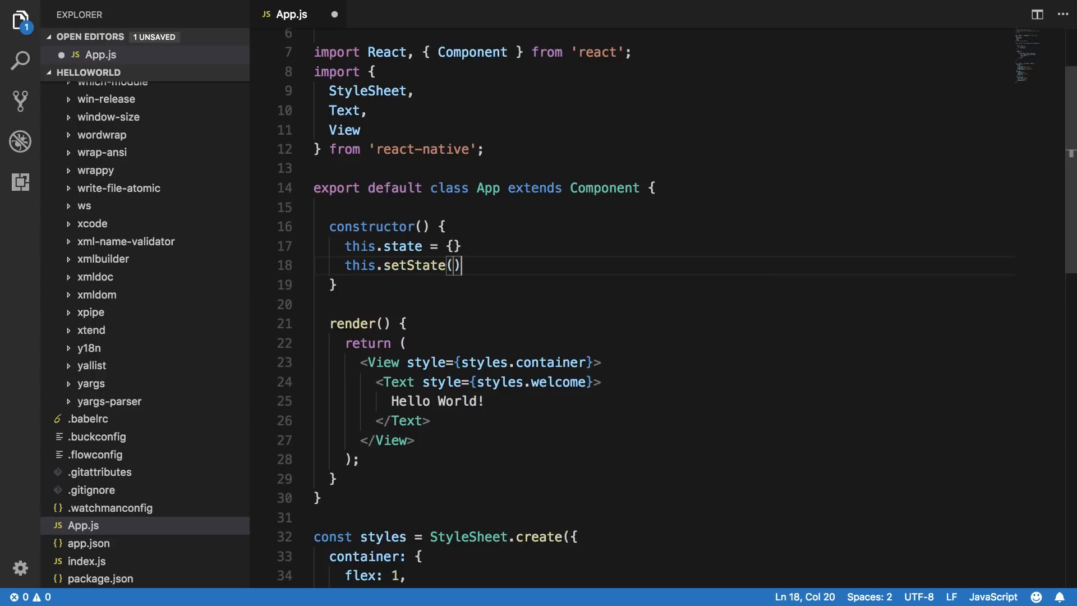
mouse_move(371, 386)
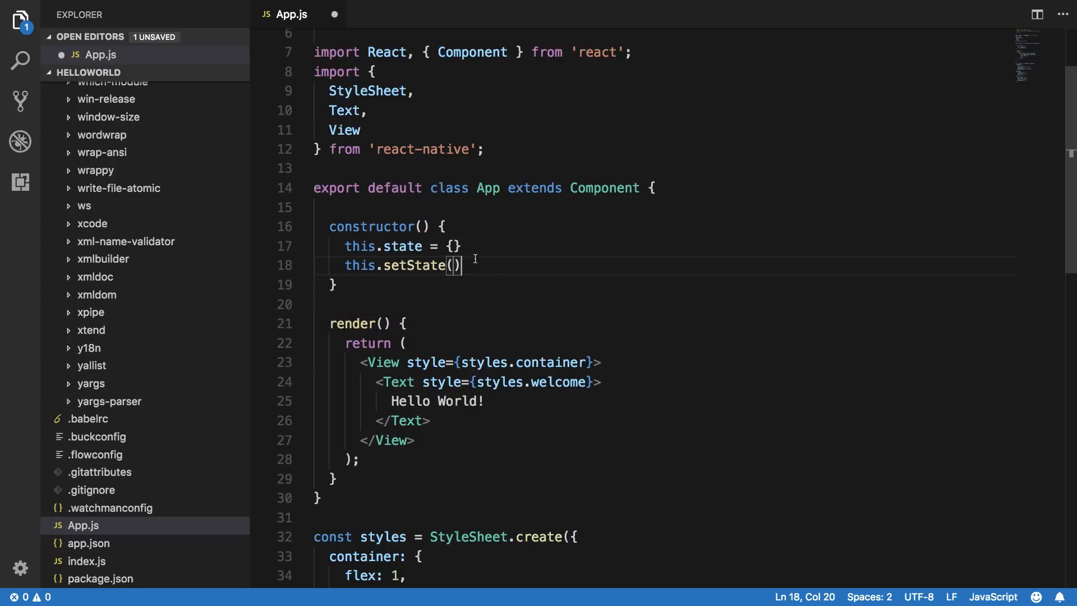
scroll("down", 3)
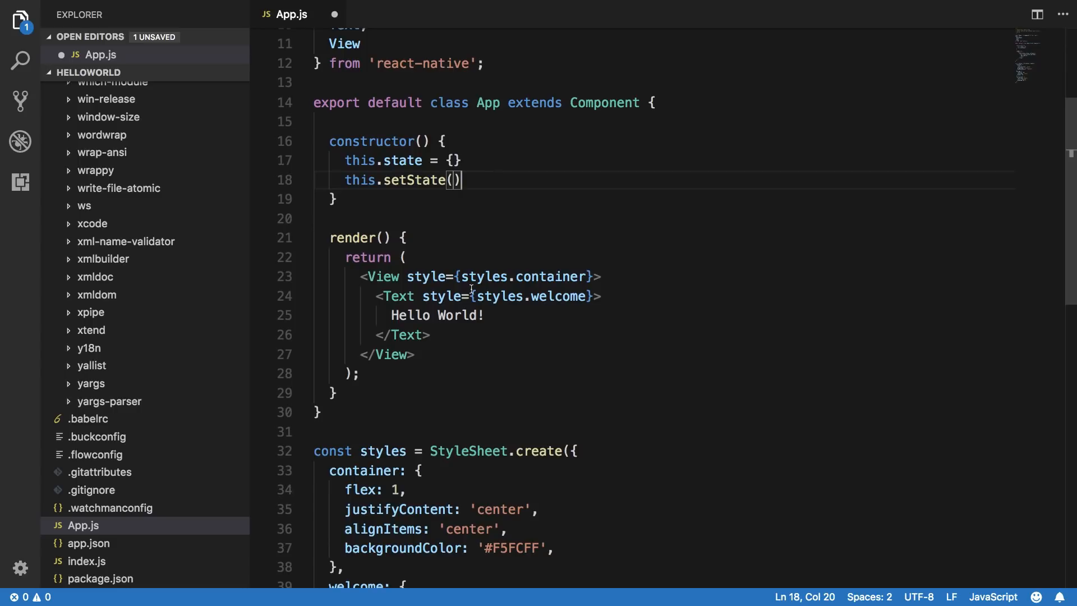
Change the Text style to [styles.welcome, this.state.customStyles]
left_click(486, 296)
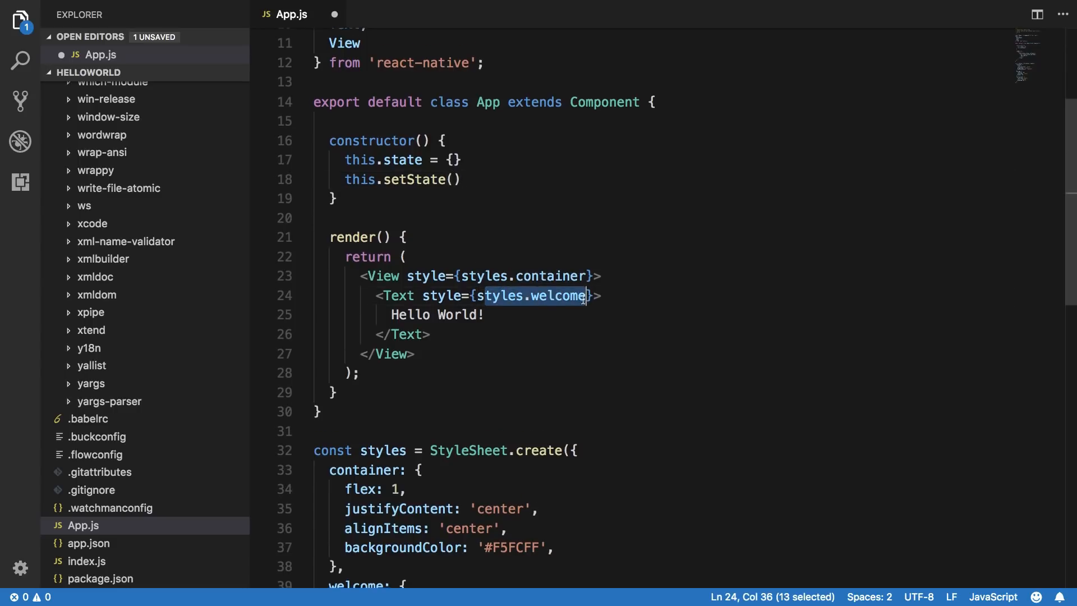
scroll("down", 3)
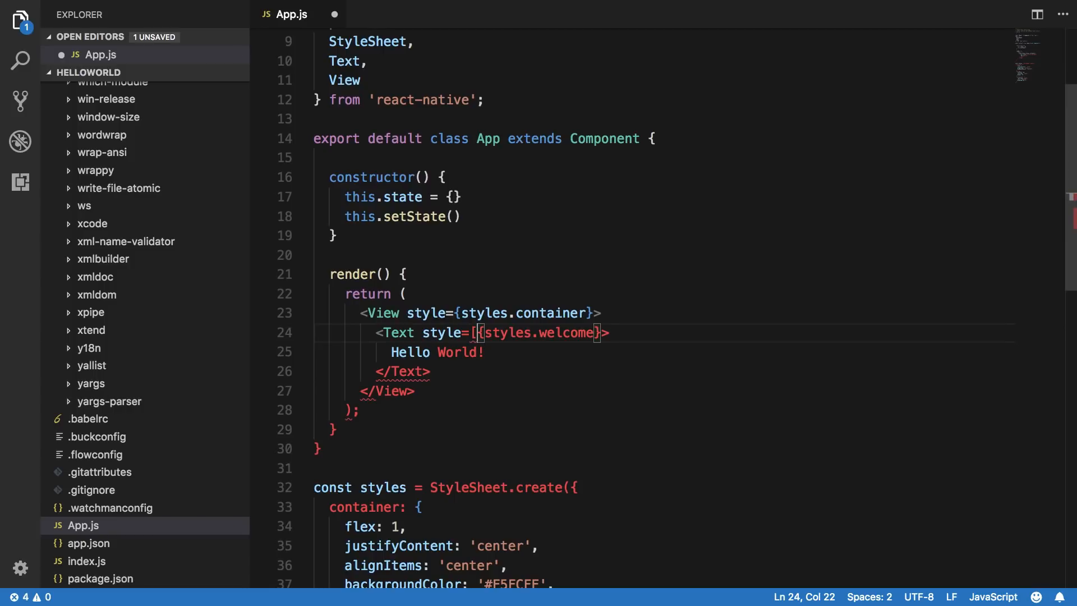
type("[")
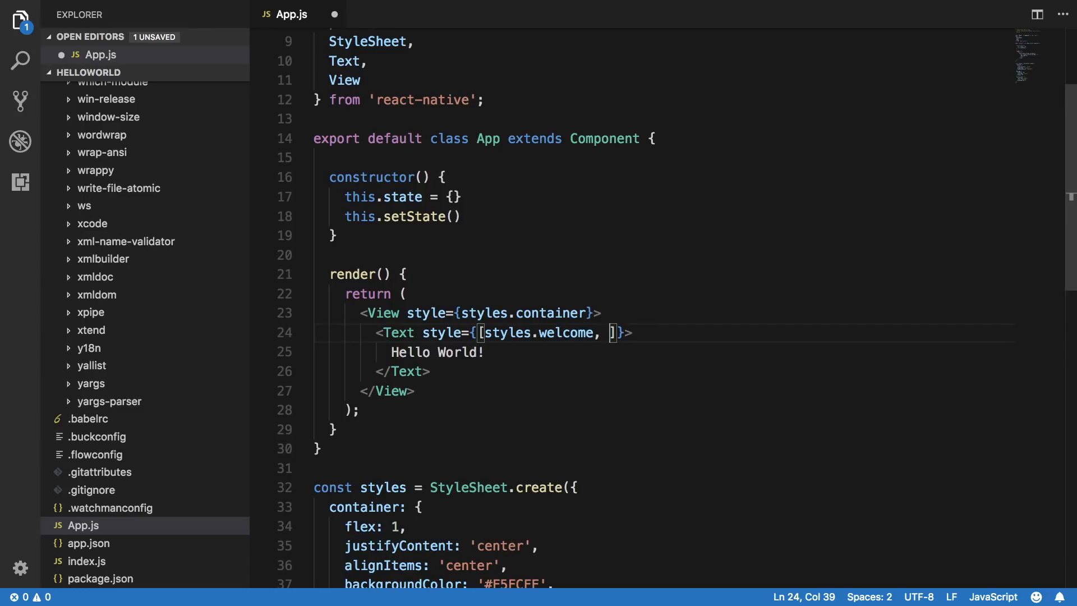
type("customStyles")
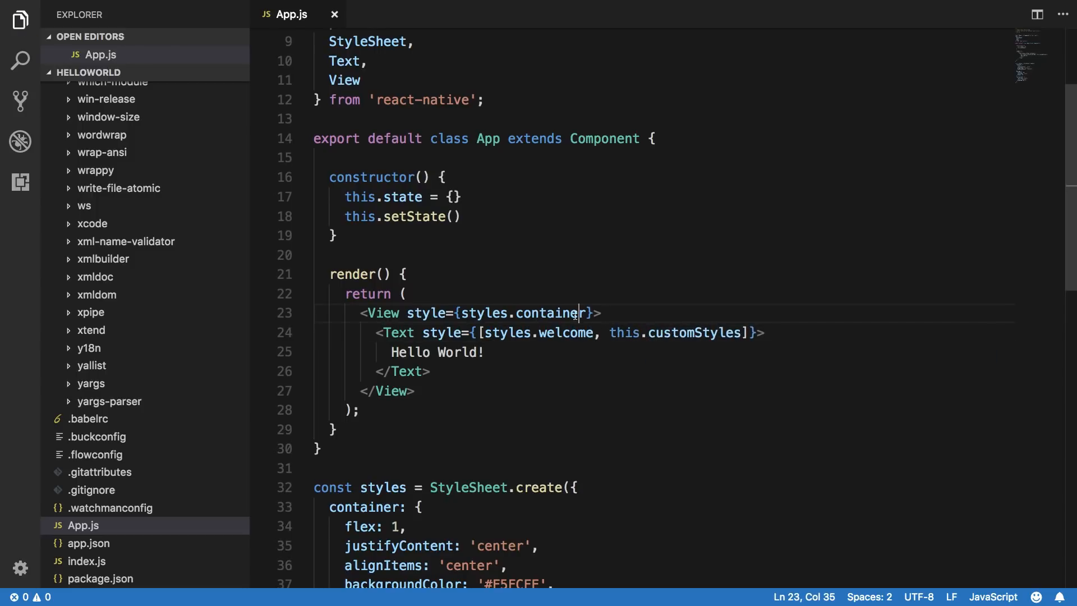
scroll("down", 3)
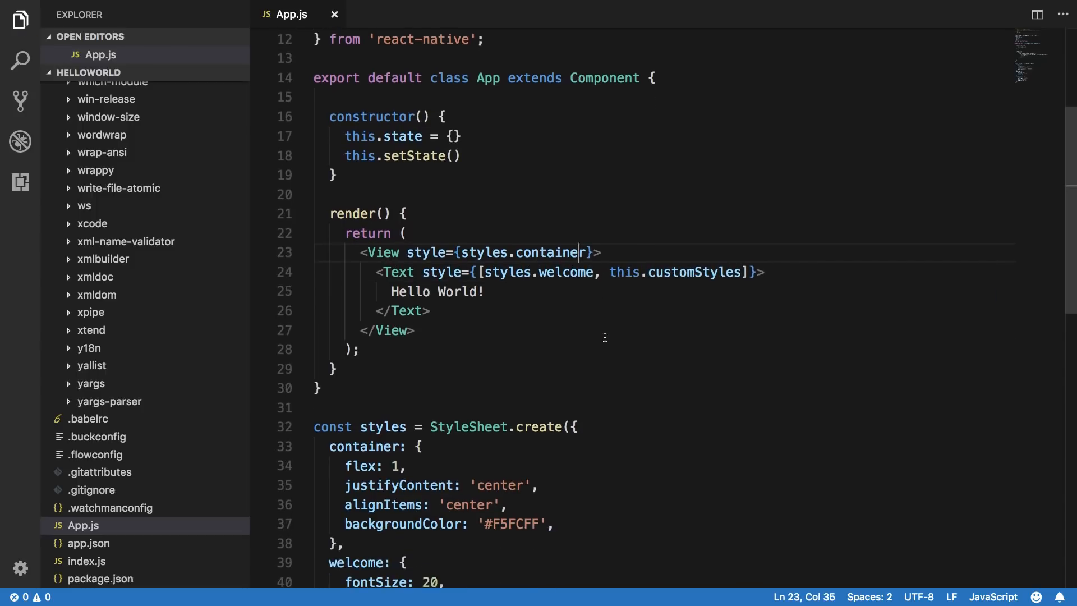
type("s")
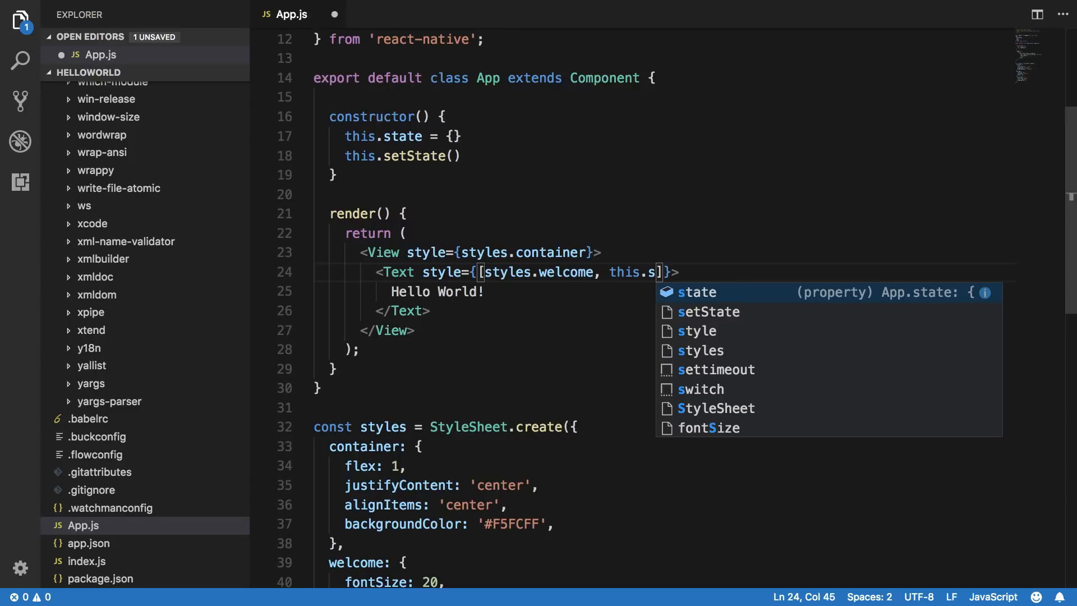
type("tate.cus")
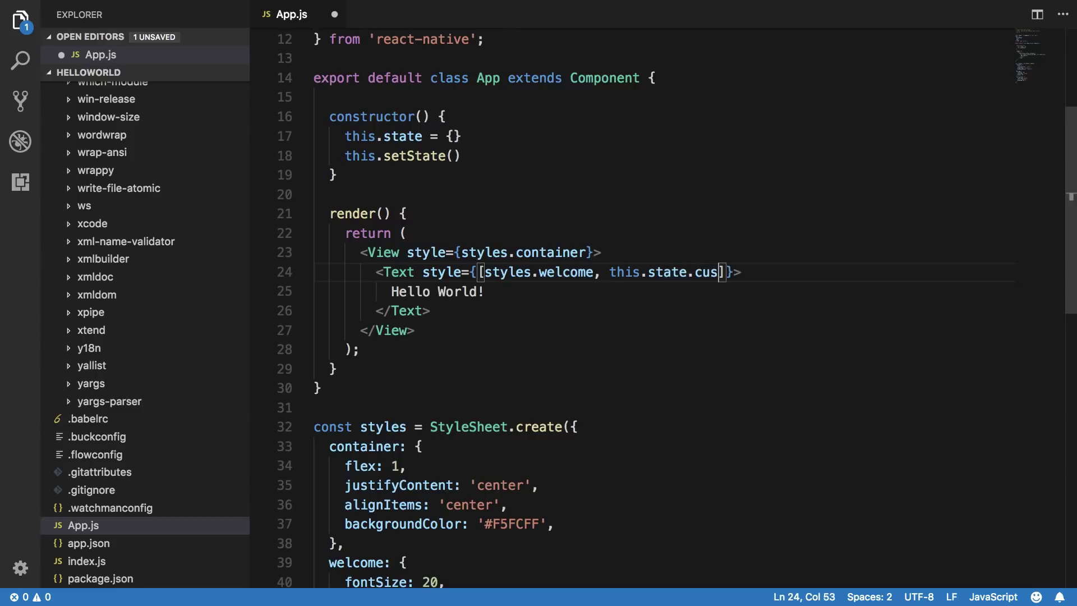
type("tomStyles")
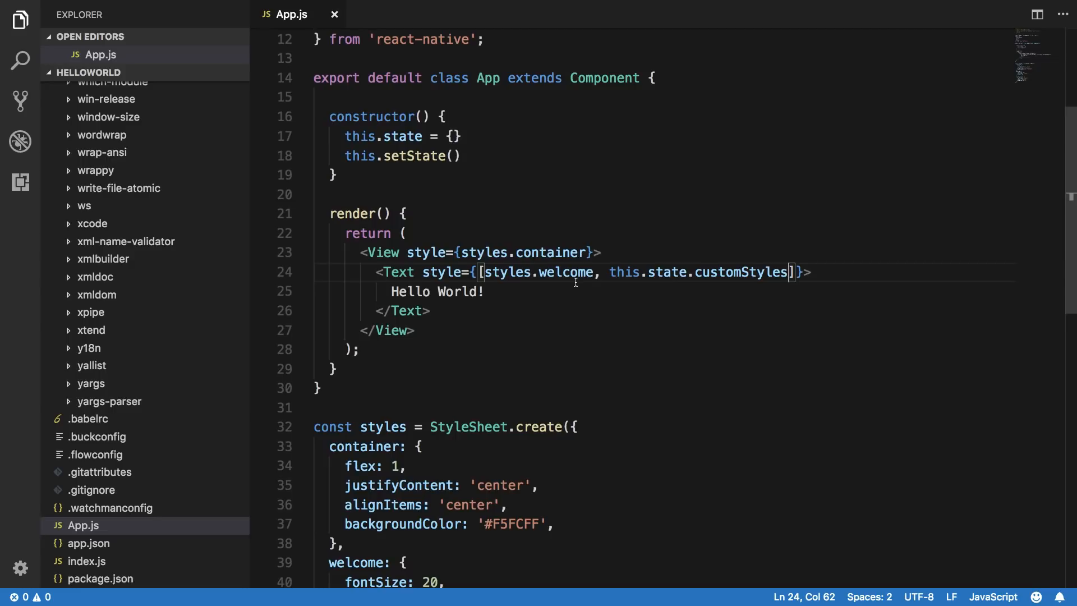
scroll("down", 3)
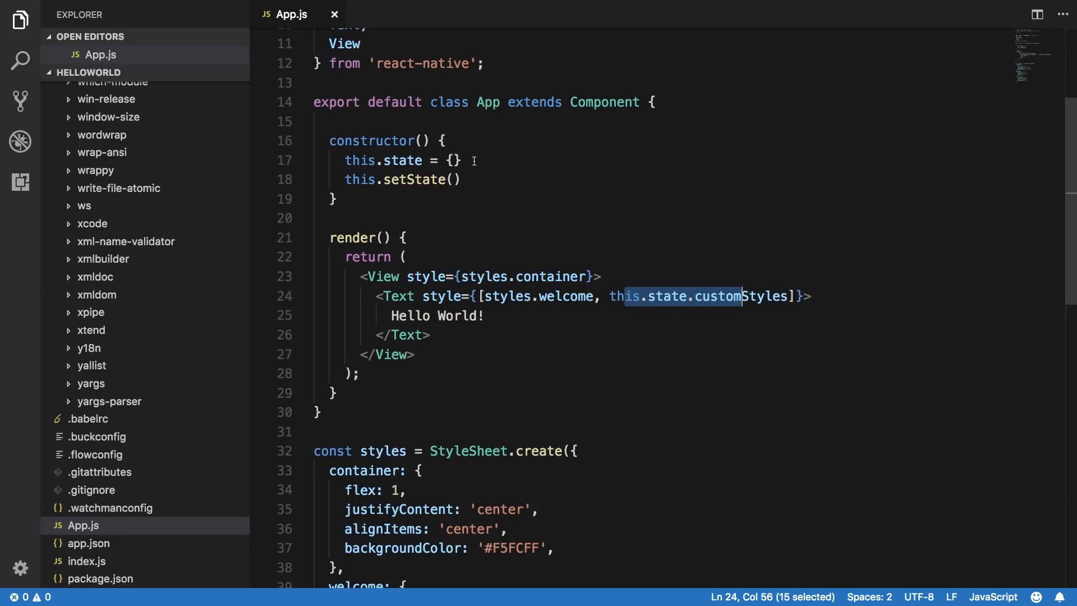
Initialise this.state.customStyles = { opacity: 0 } in the constructor
scroll("down", 3)
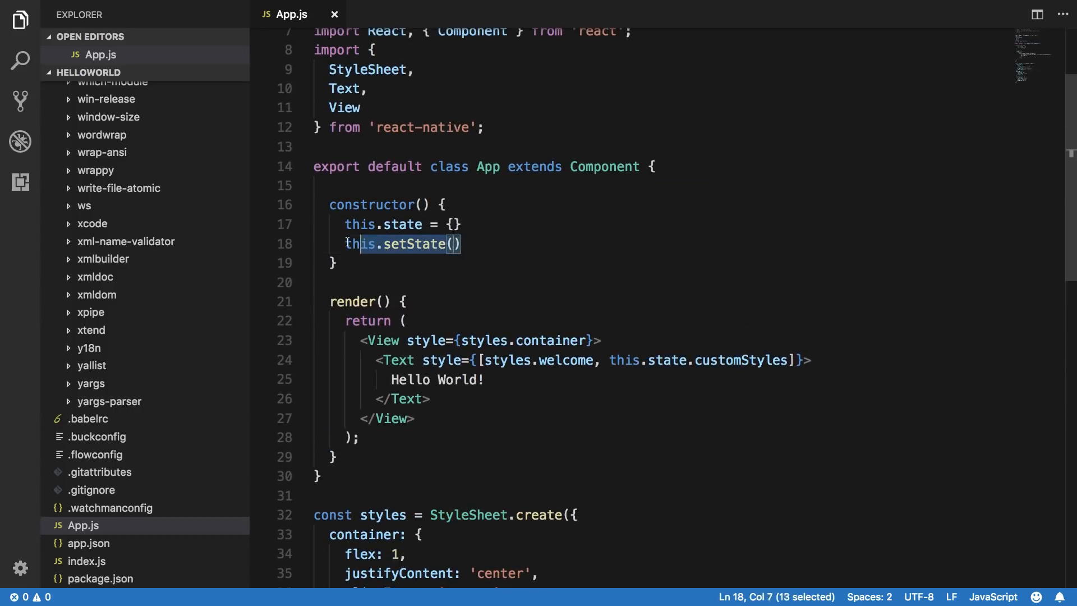
type("this.sta")
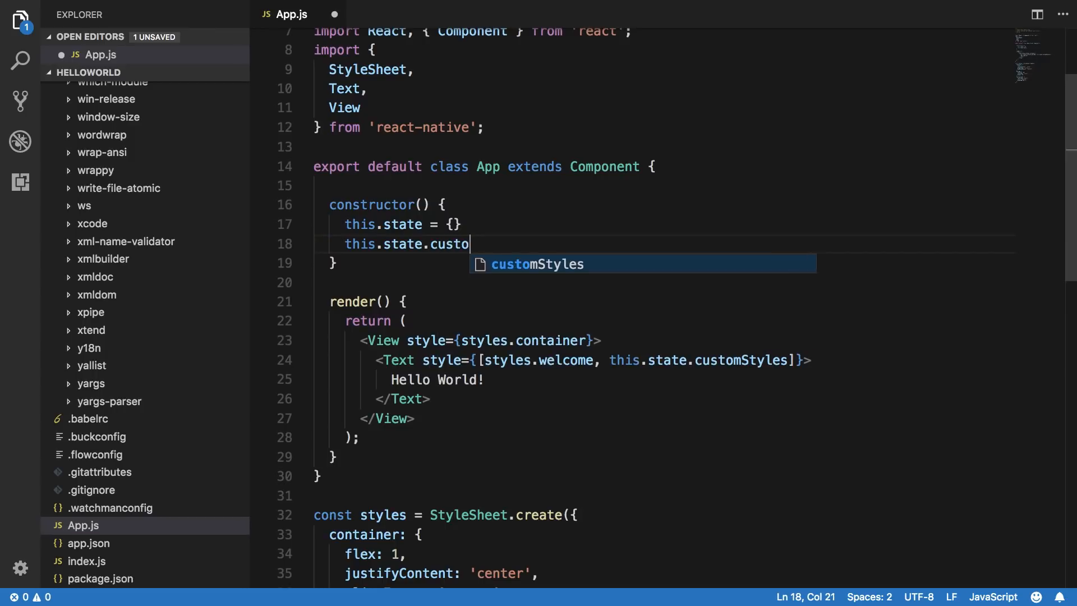
type("mStyles = {")
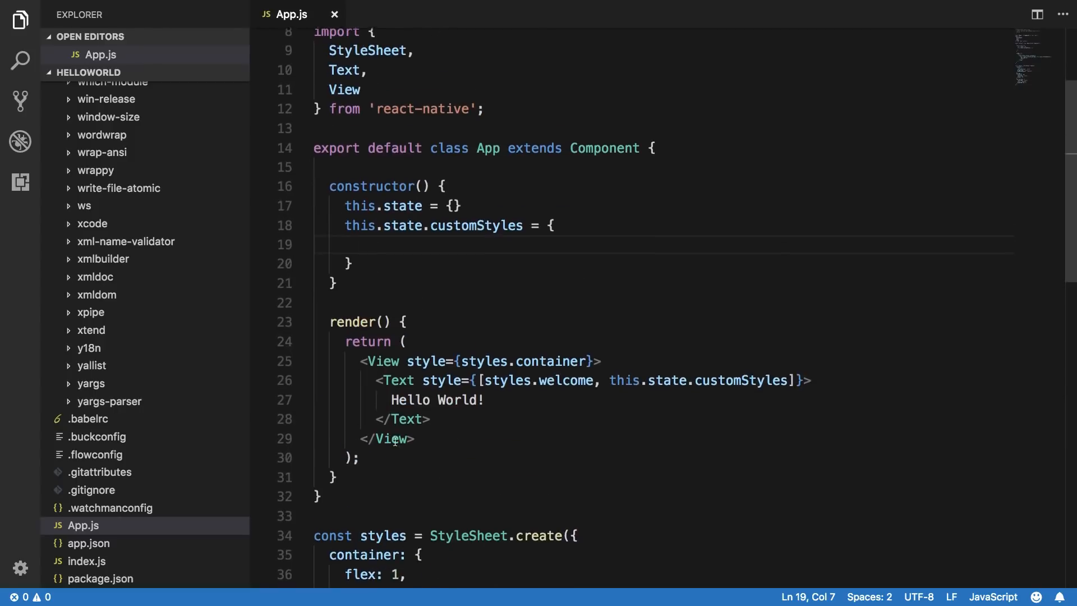
type("opacity:")
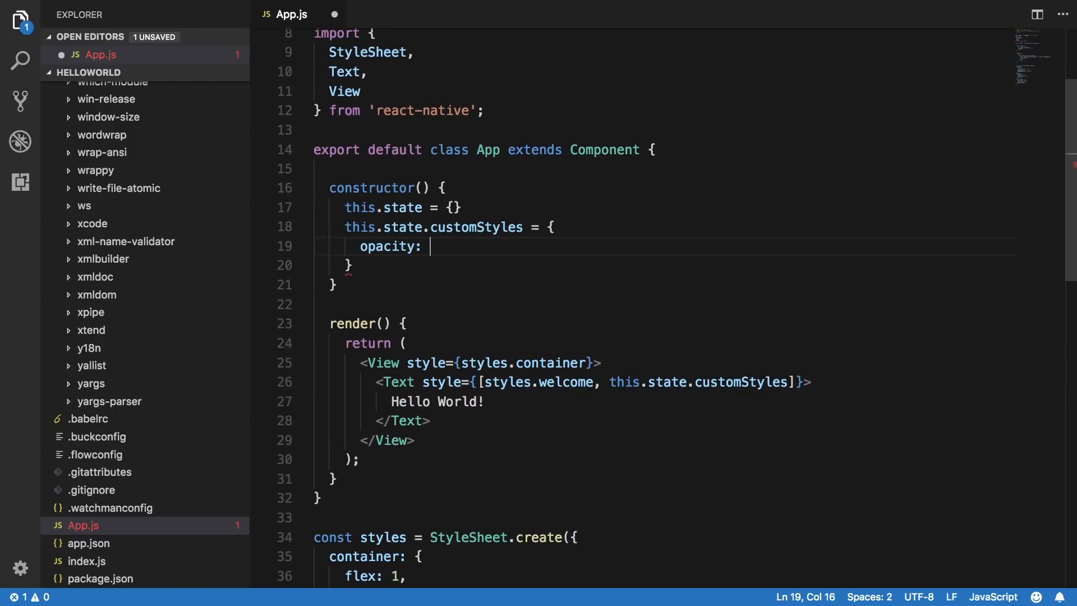
type("0")
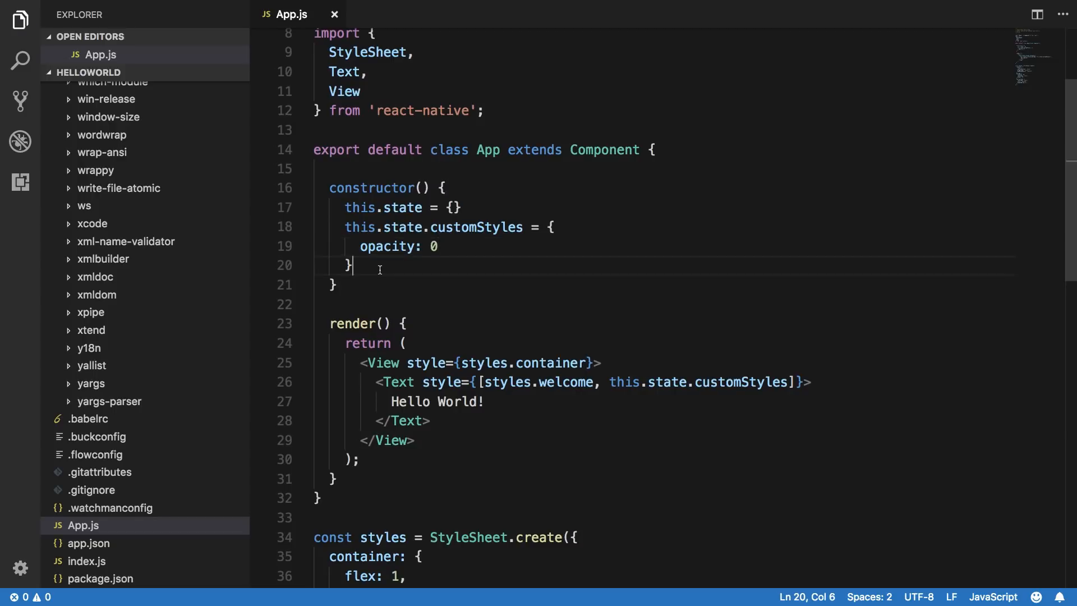
Add setInterval calling this.setState({customStyles: {opacity: 1}}) every 1000 ms and save App.js
key("Enter")
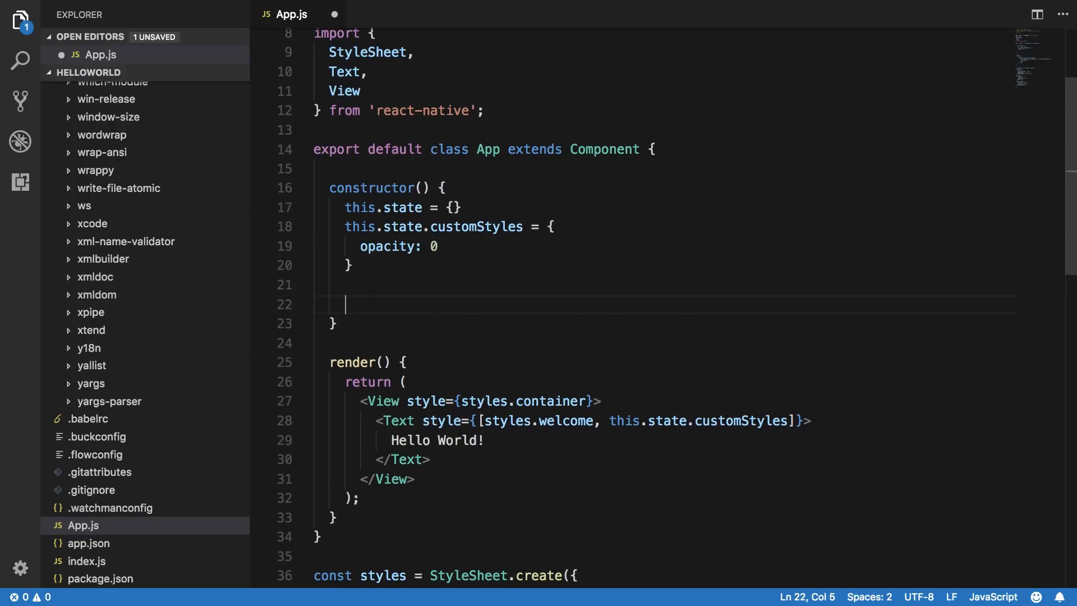
type("setInterval")
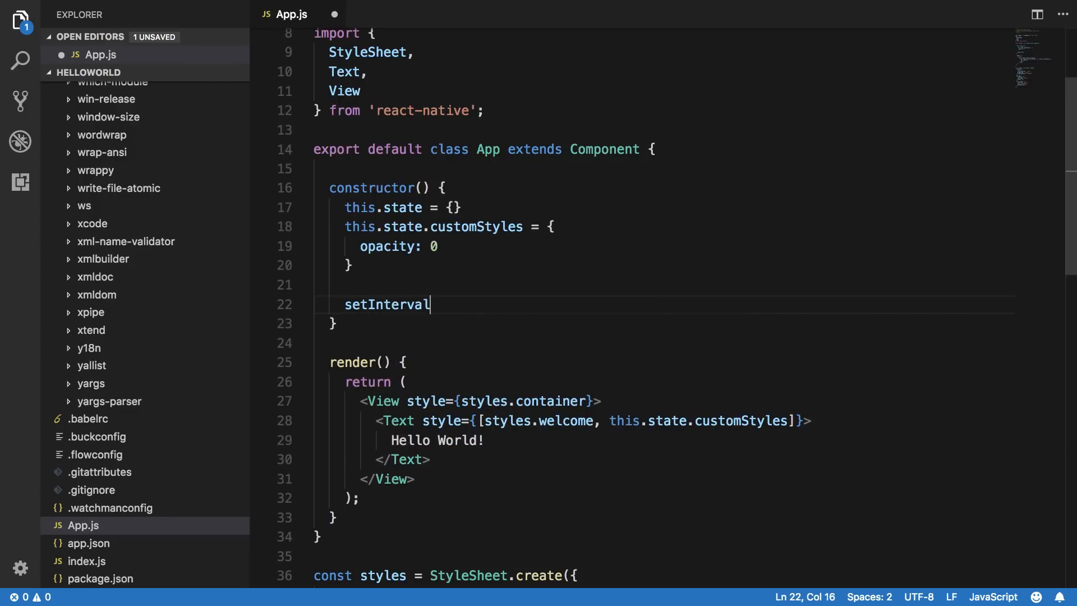
type("(() => {}")
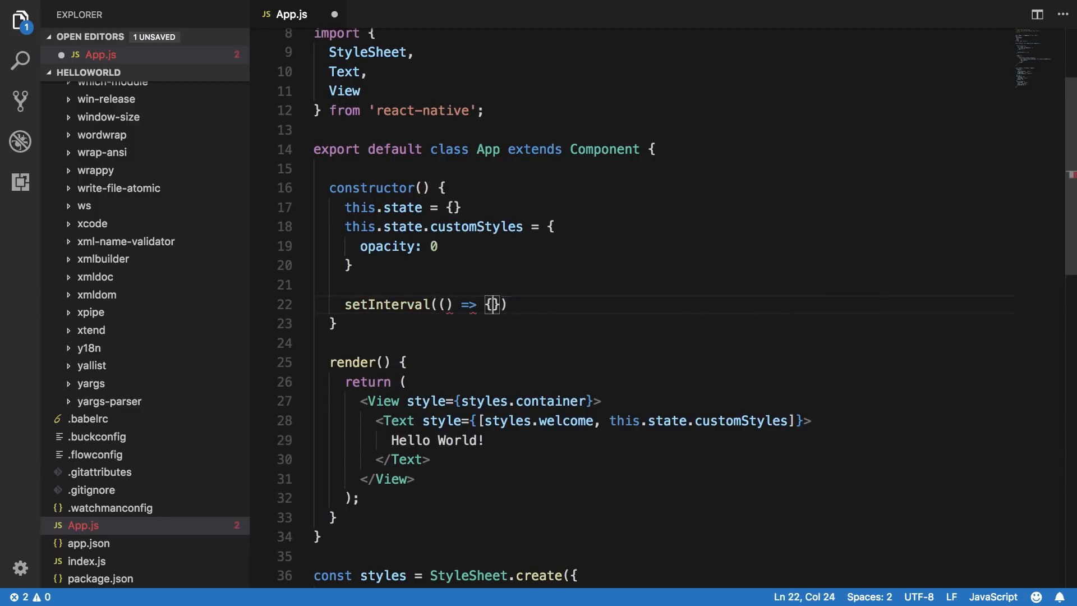
key("Enter")
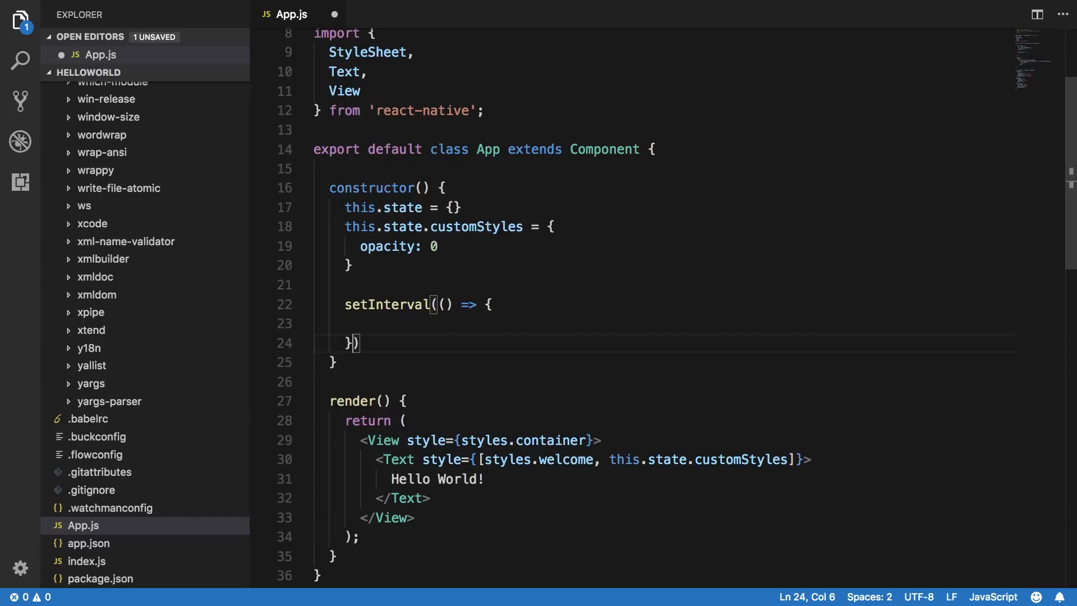
type(", 1000")
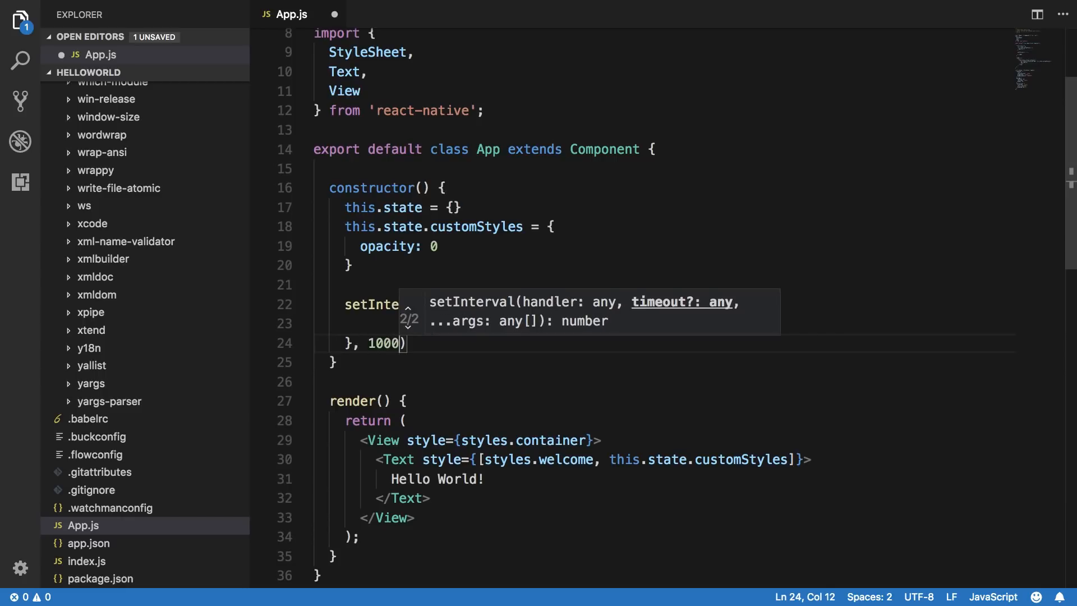
mouse_move(375, 331)
type("t")
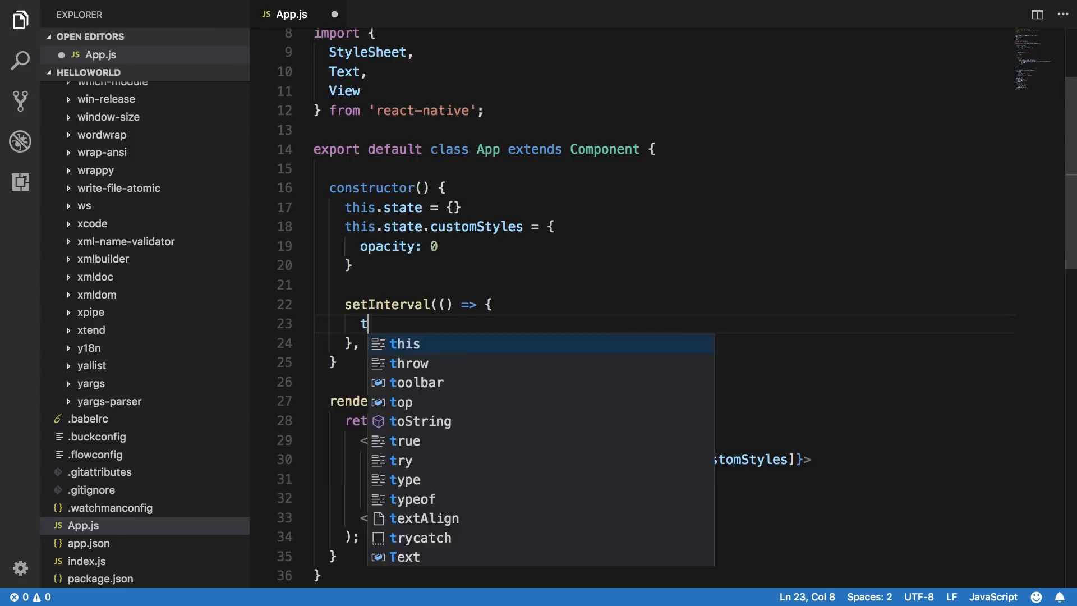
type("his.setState({")
type("op")
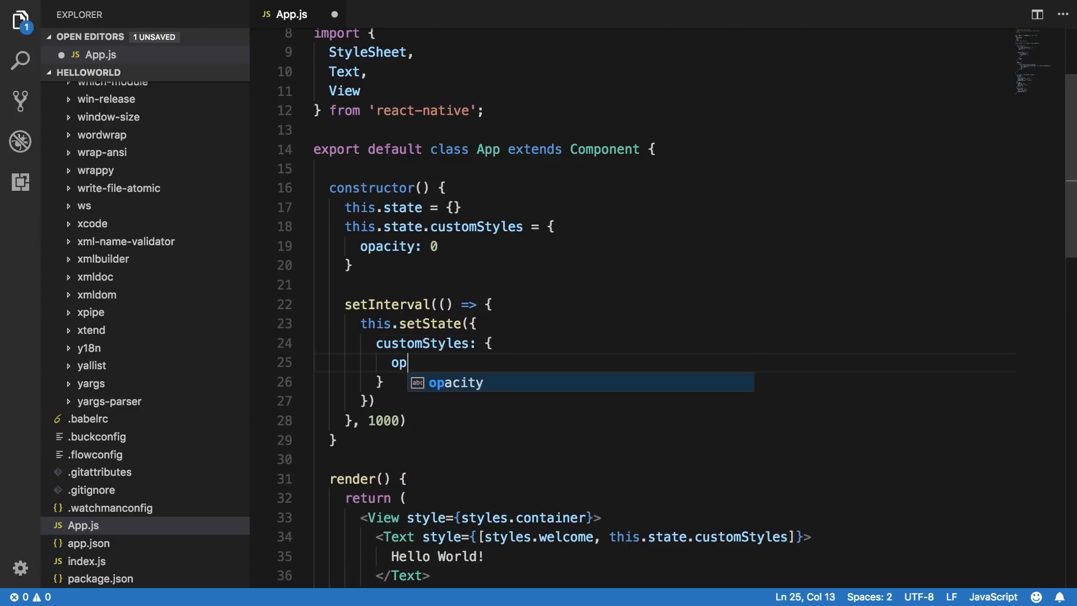
type("acity: 1")
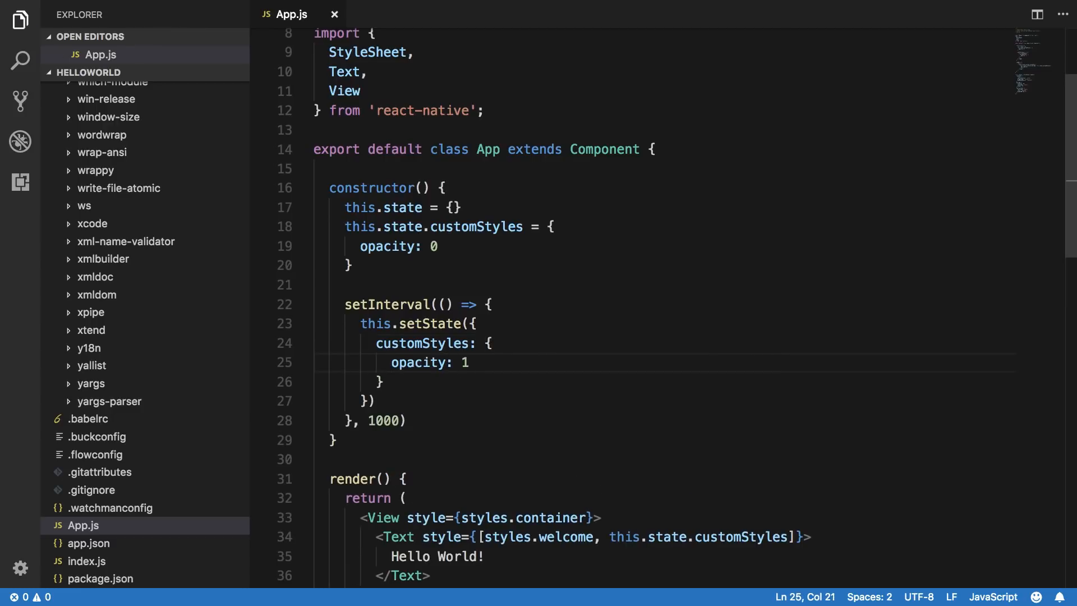
scroll("down", 3)
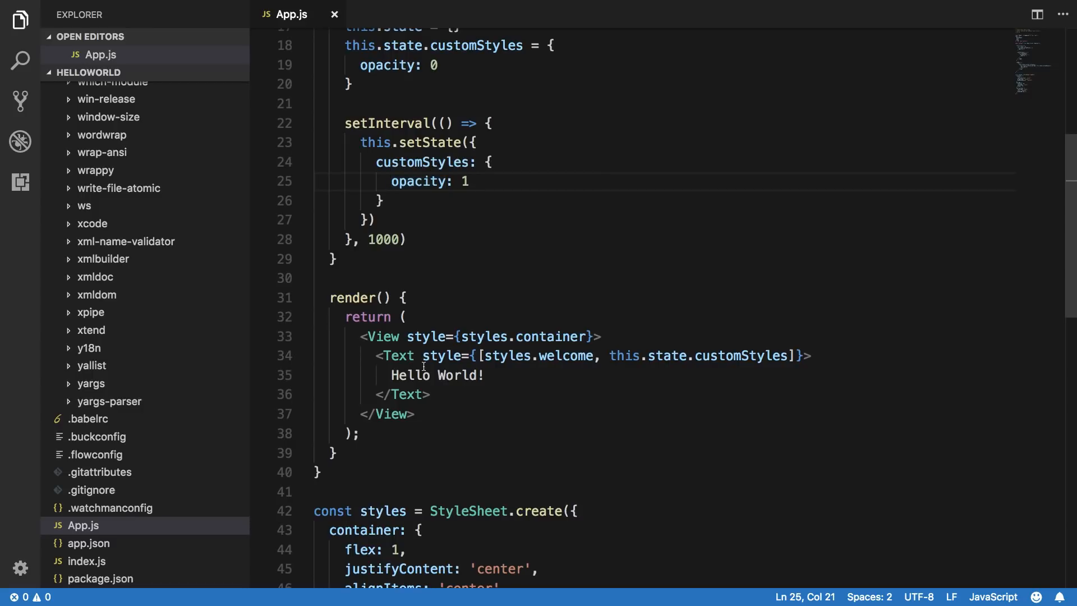
mouse_move(442, 356)
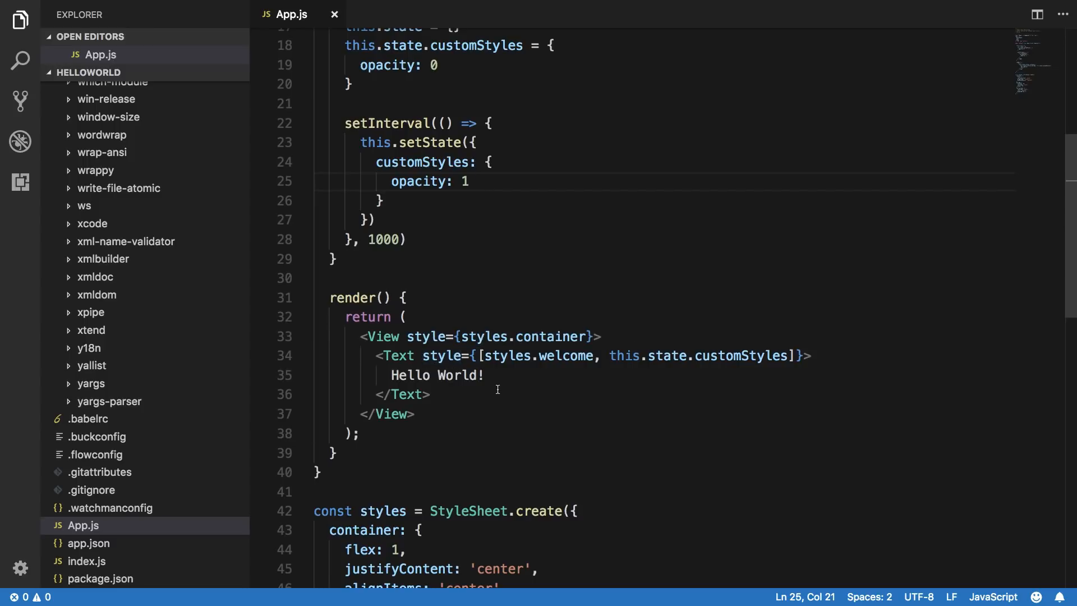
scroll("down", 3)
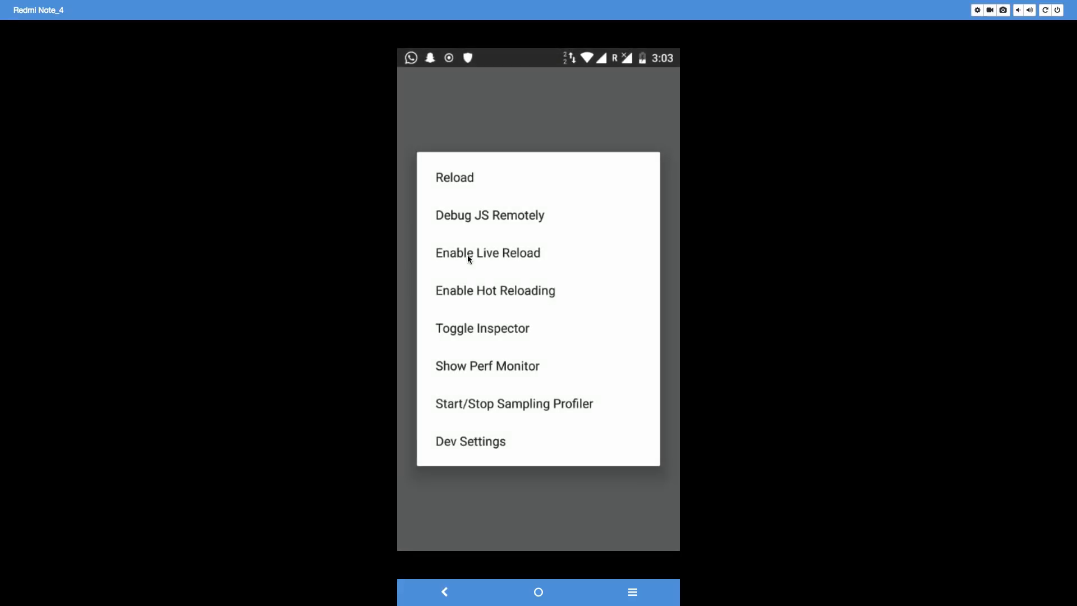
Enable Live Reload from the React Native dev menu on the mirrored phone
left_click(455, 177)
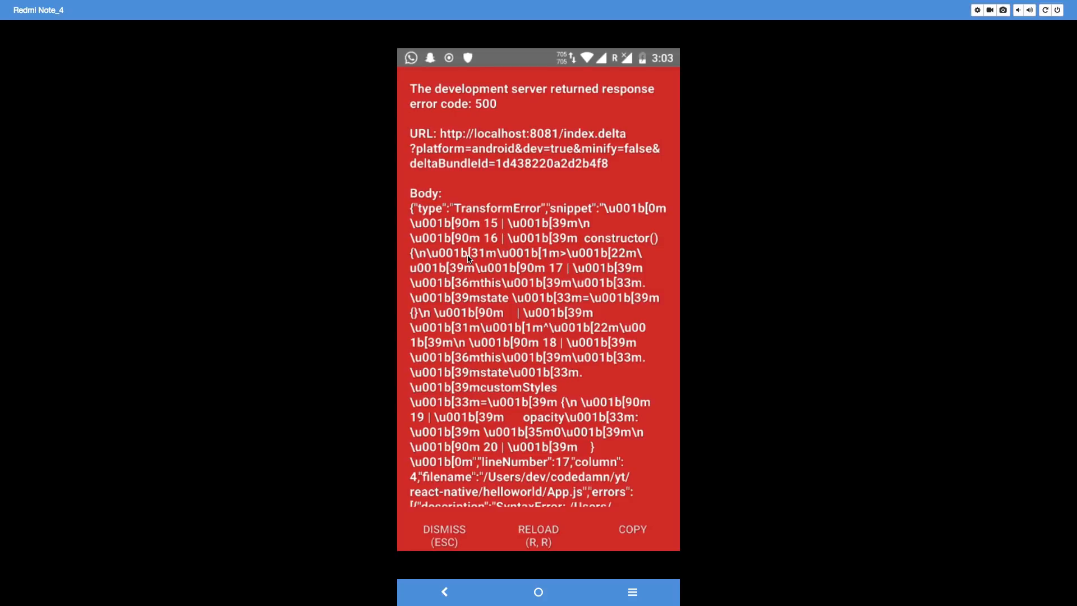
mouse_move(497, 254)
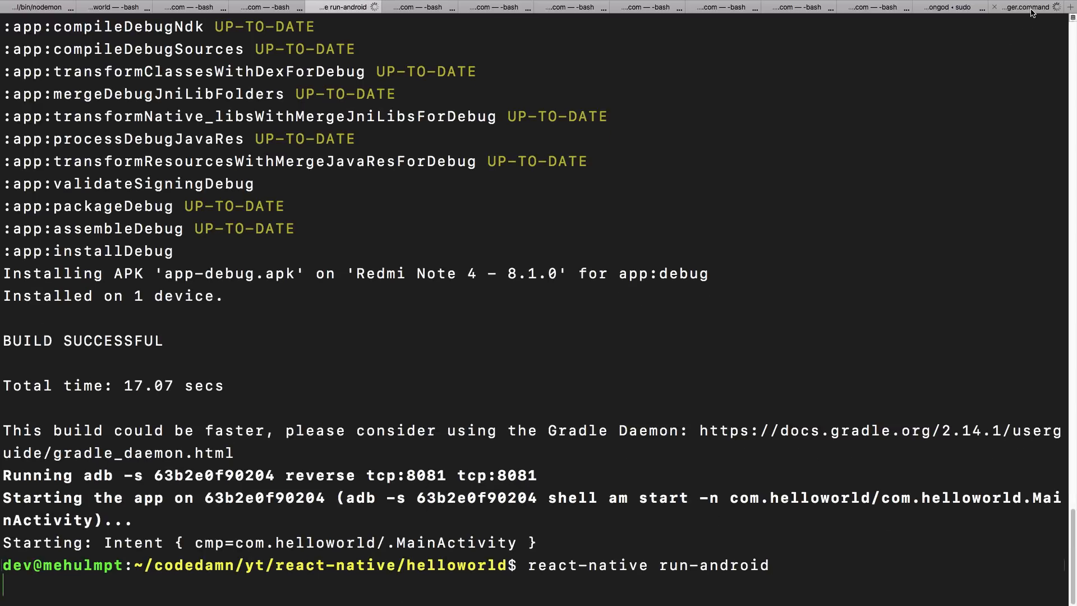
After checking the run-android build in Terminal, return to the App.js editor window
left_click(1026, 6)
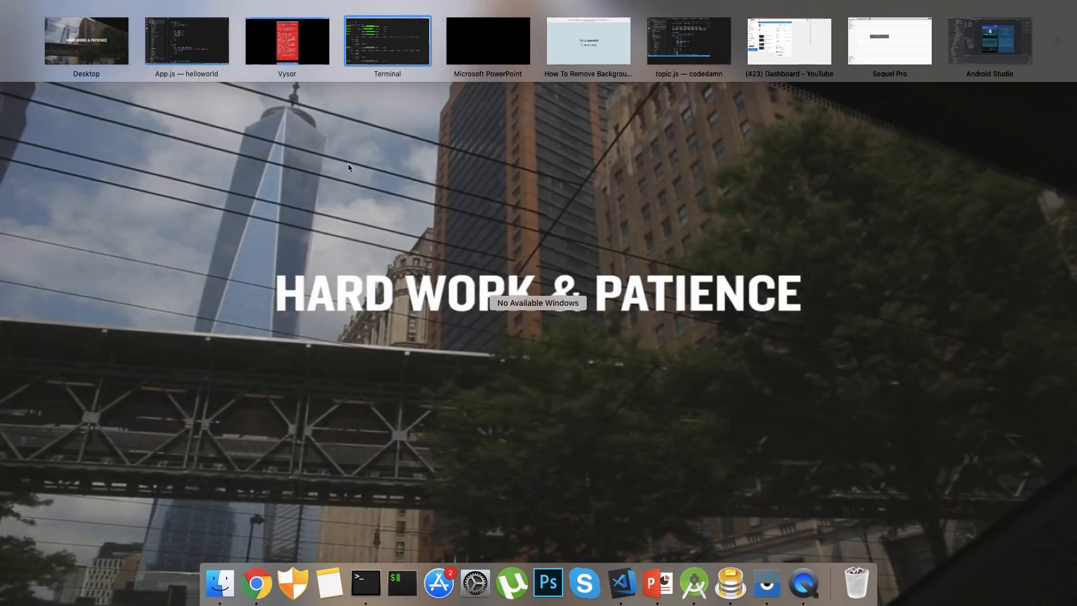
left_click(187, 40)
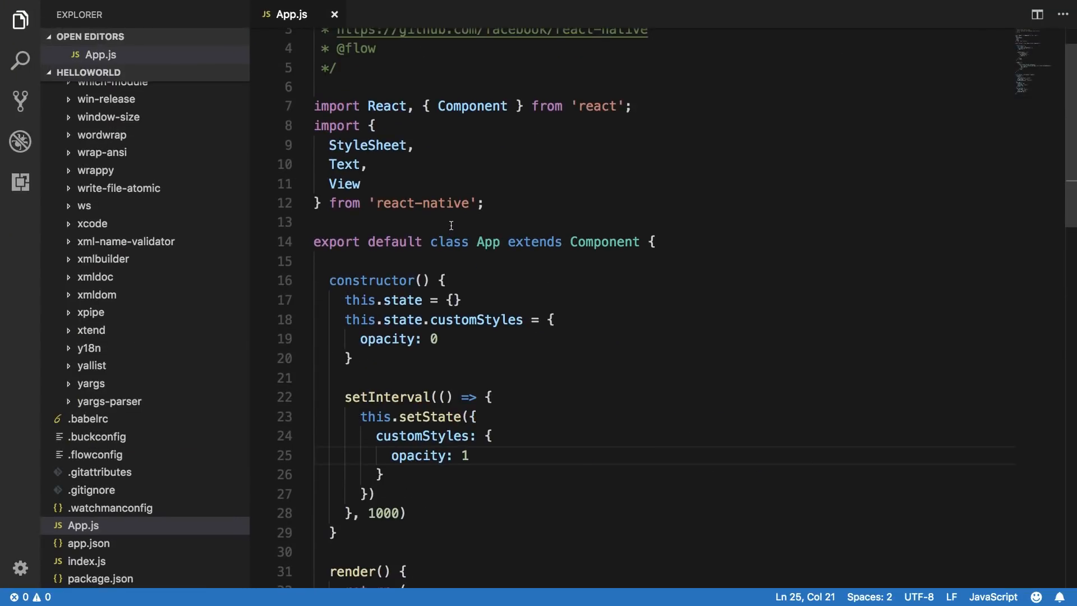
type("super()")
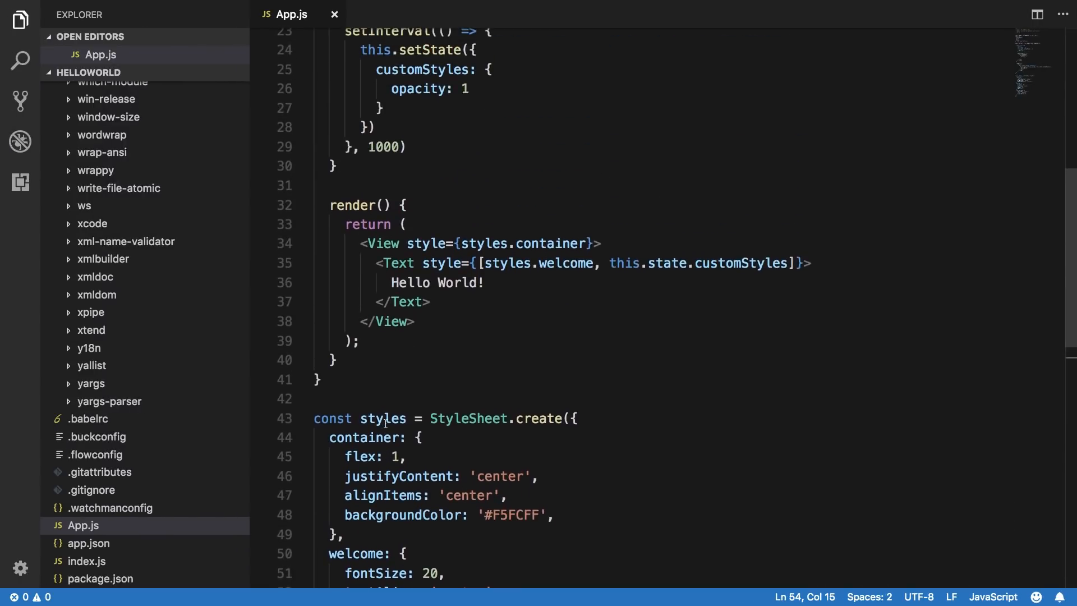
Replace the opacity values with color: 'red' initially and color: 'green' in setState
scroll("down", 3)
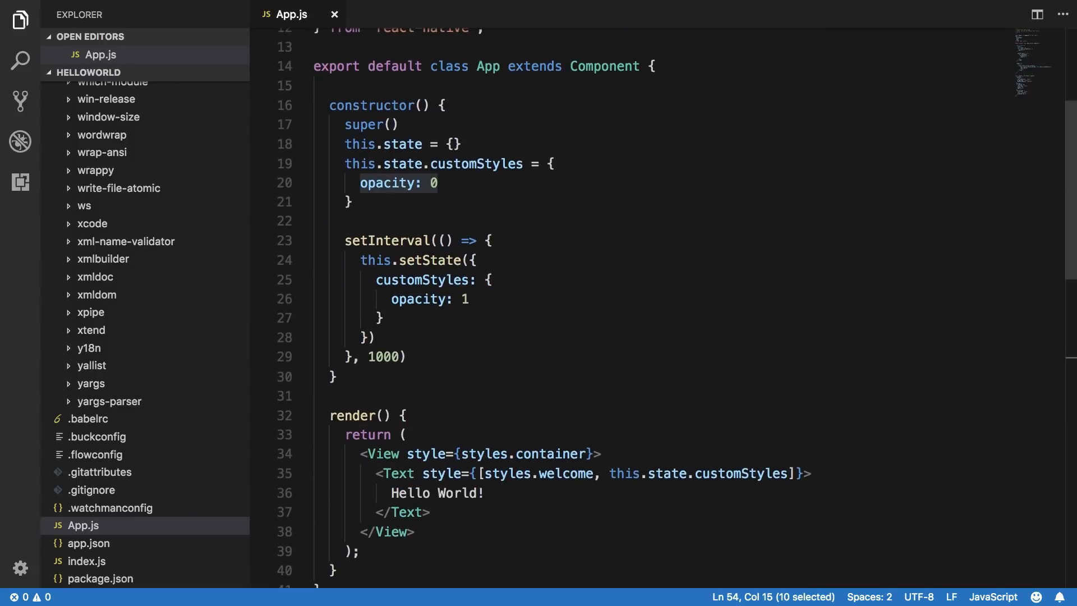
scroll("down", 3)
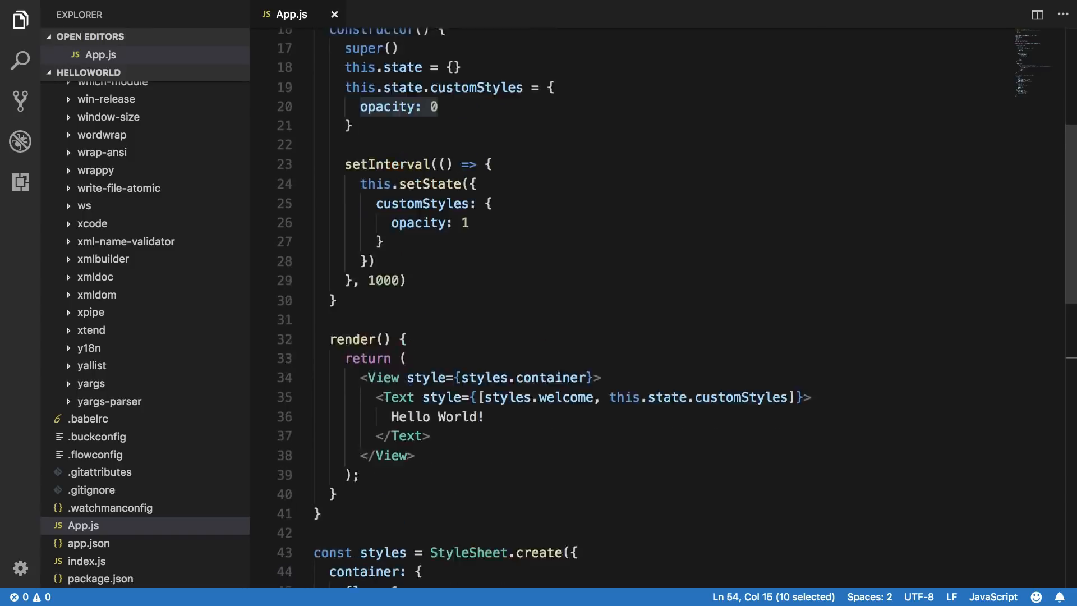
type("c")
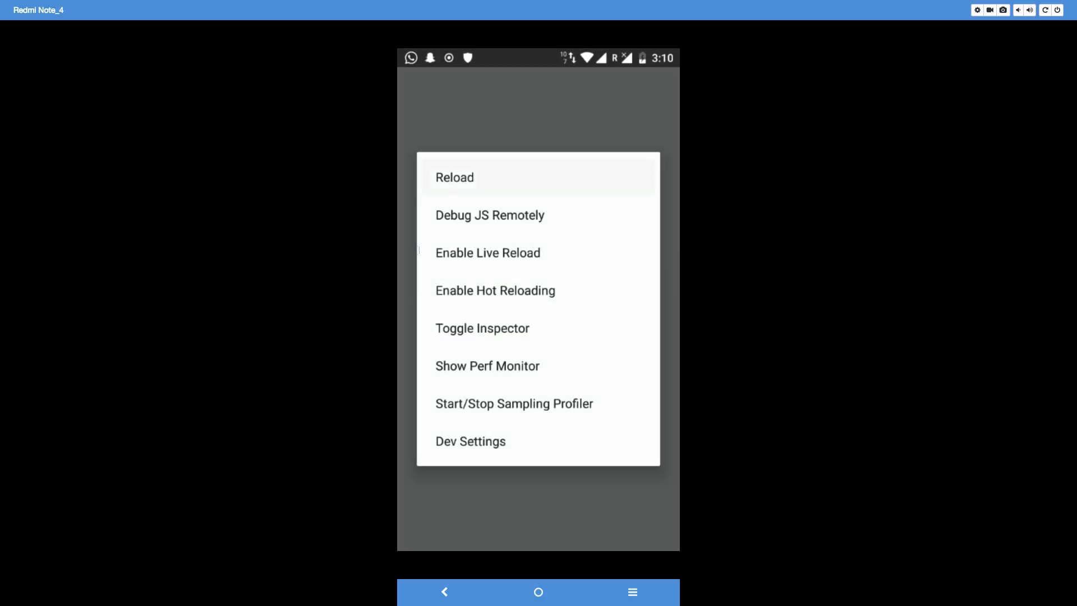
Reload the Hello World app from the phone's dev menu with the updated code
left_click(454, 177)
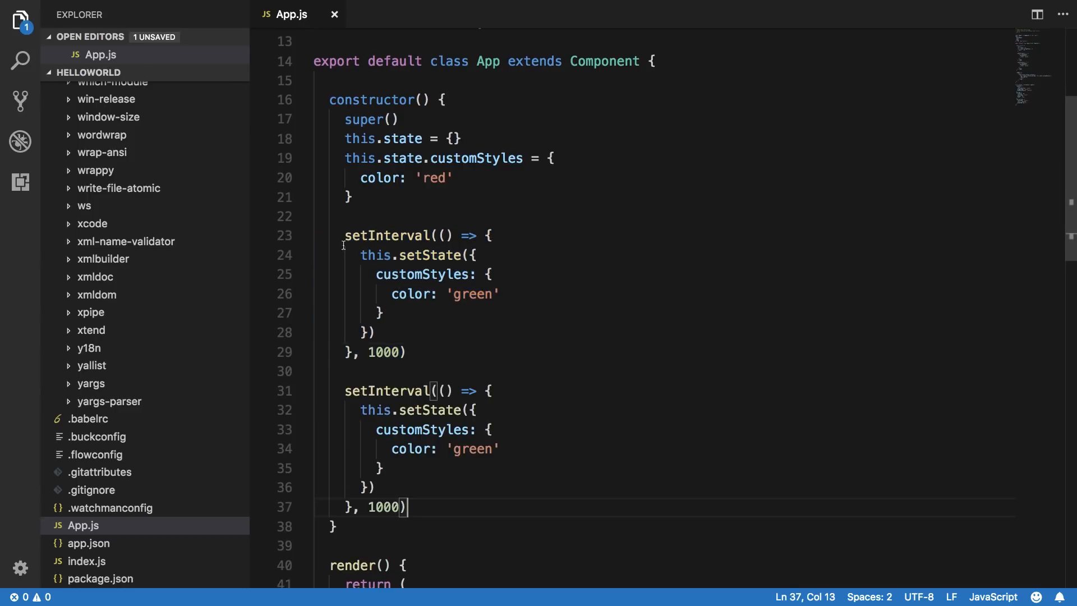
Delete the duplicate interval and wrap setState in if(this.state.customStyles.color == 'red') with 'red' in the else branch
key("Backspace")
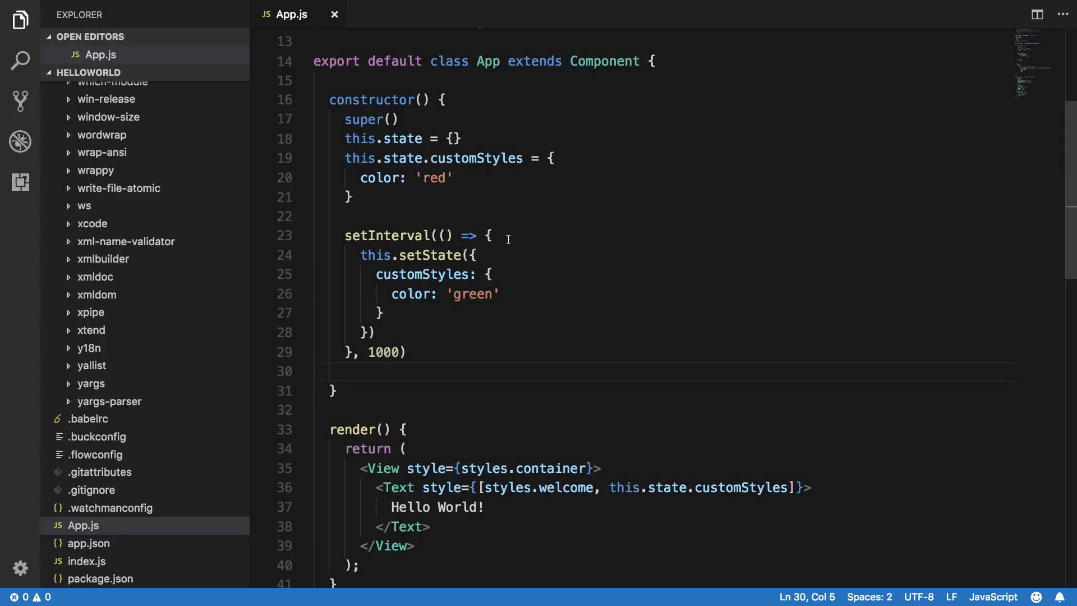
type("if(this.s")
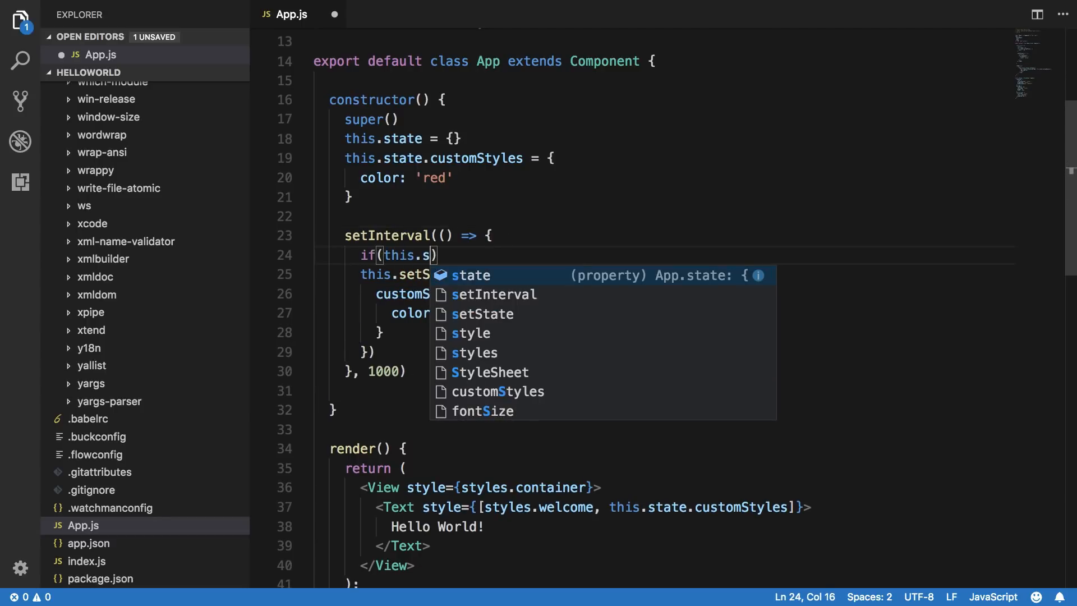
type("tate.customStyles.")
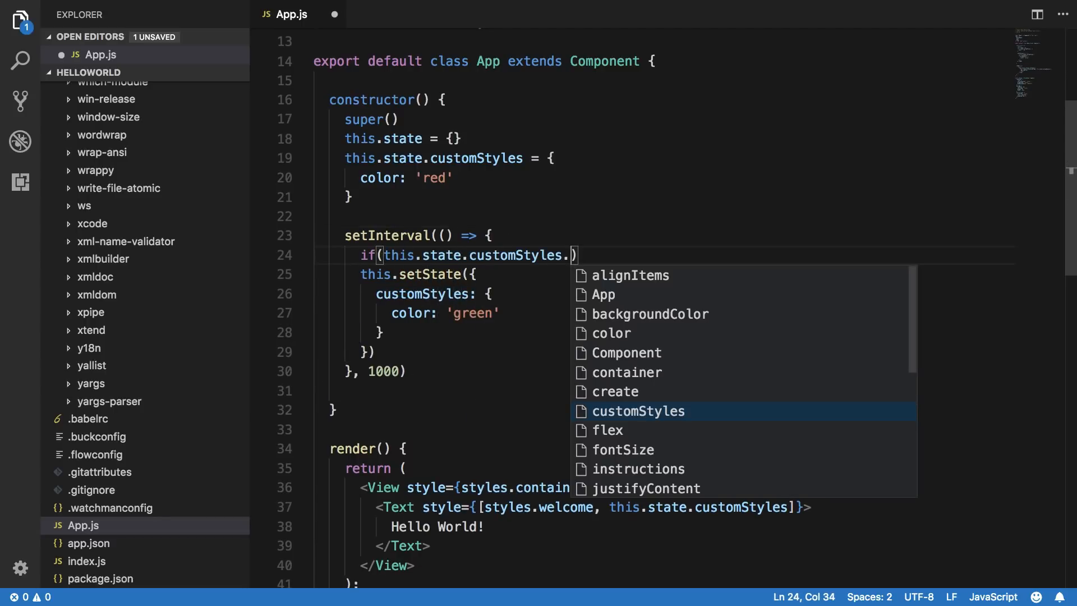
type("color == 'red'")
type("} else {")
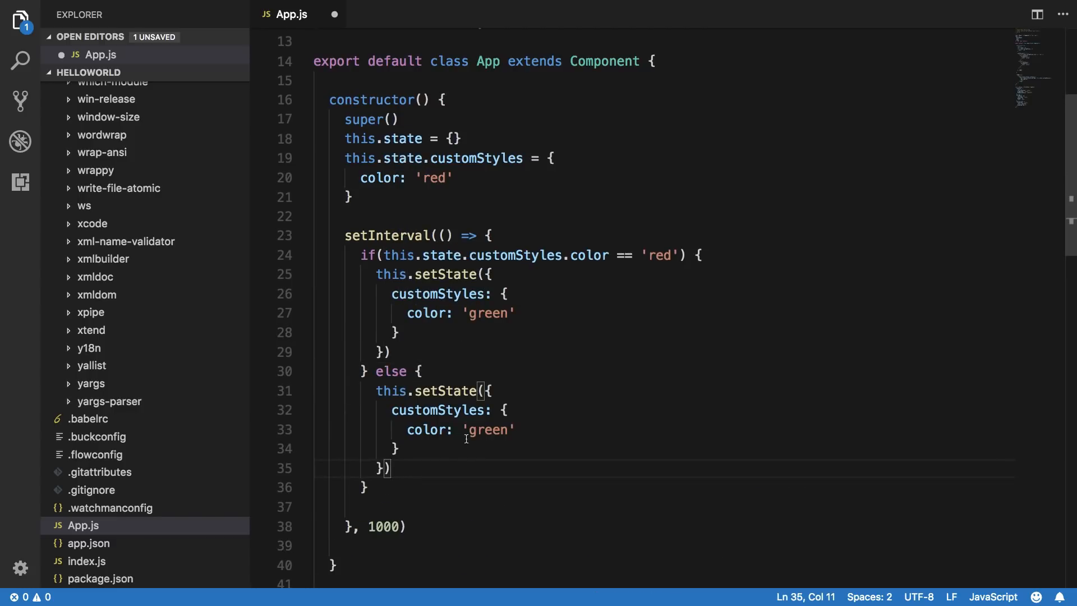
type("red")
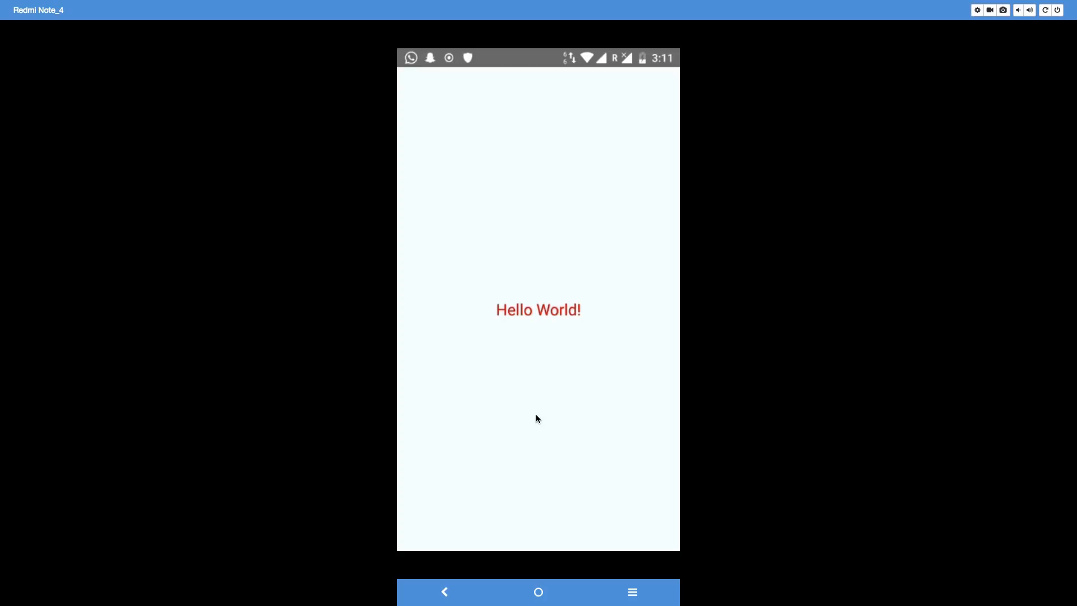
mouse_move(532, 331)
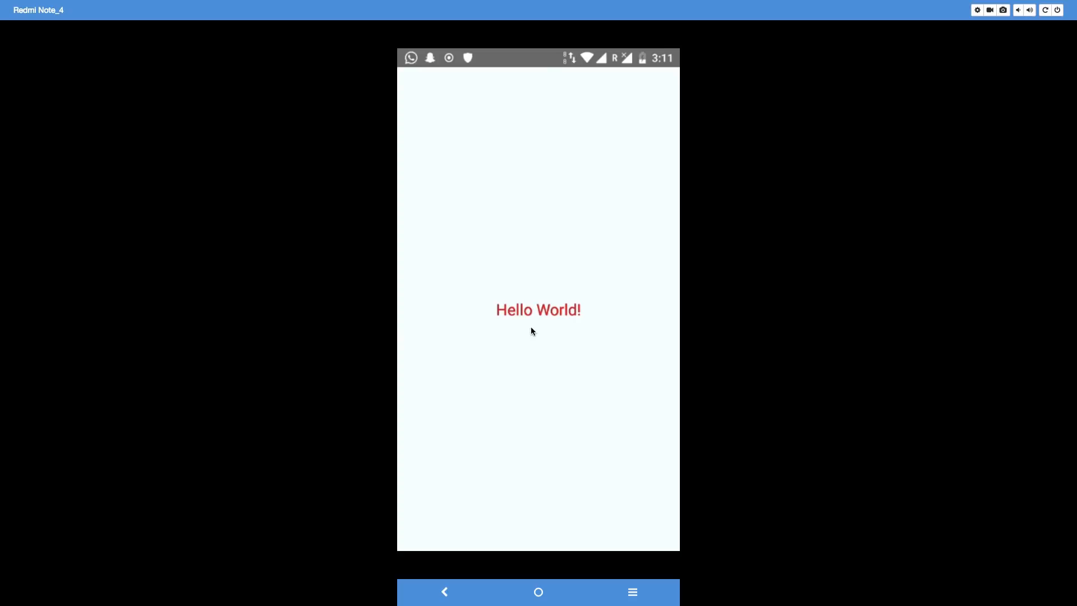
mouse_move(505, 328)
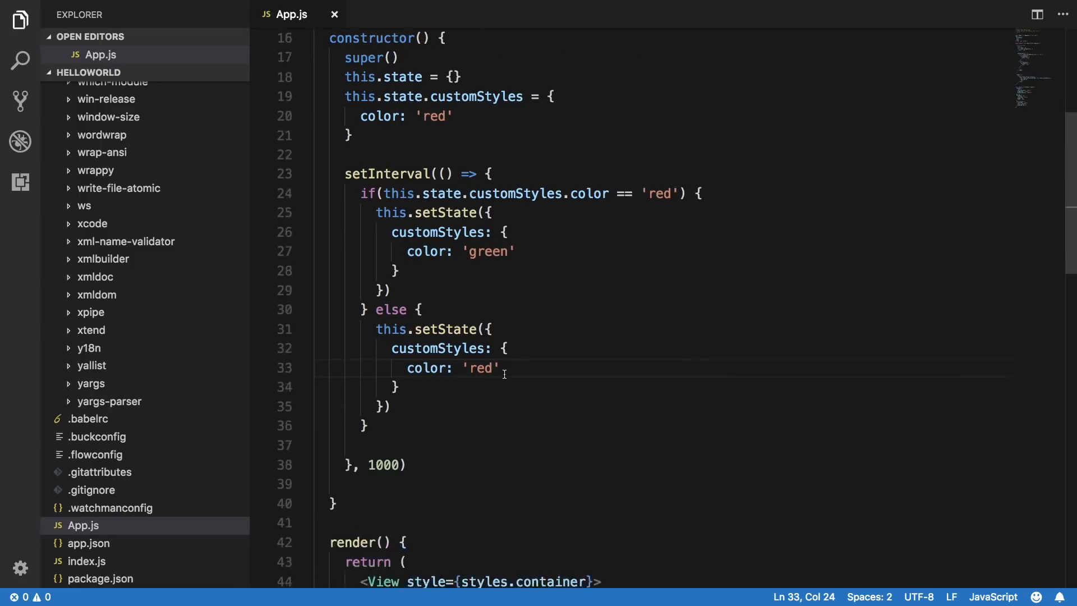
Scroll through App.js to review the finished interval, render method and styles block
scroll("down", 3)
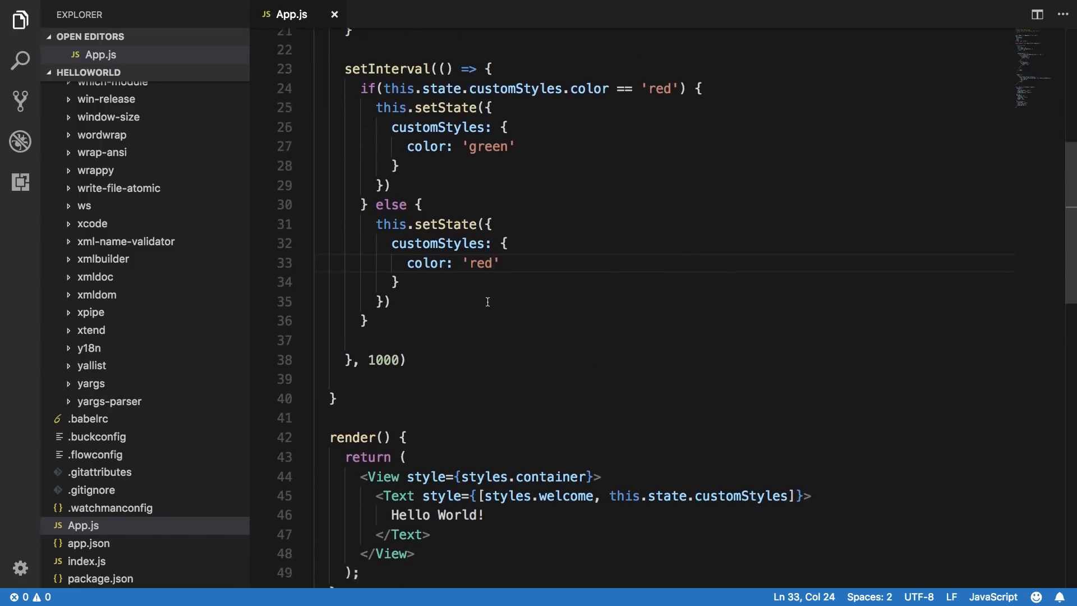
scroll("down", 3)
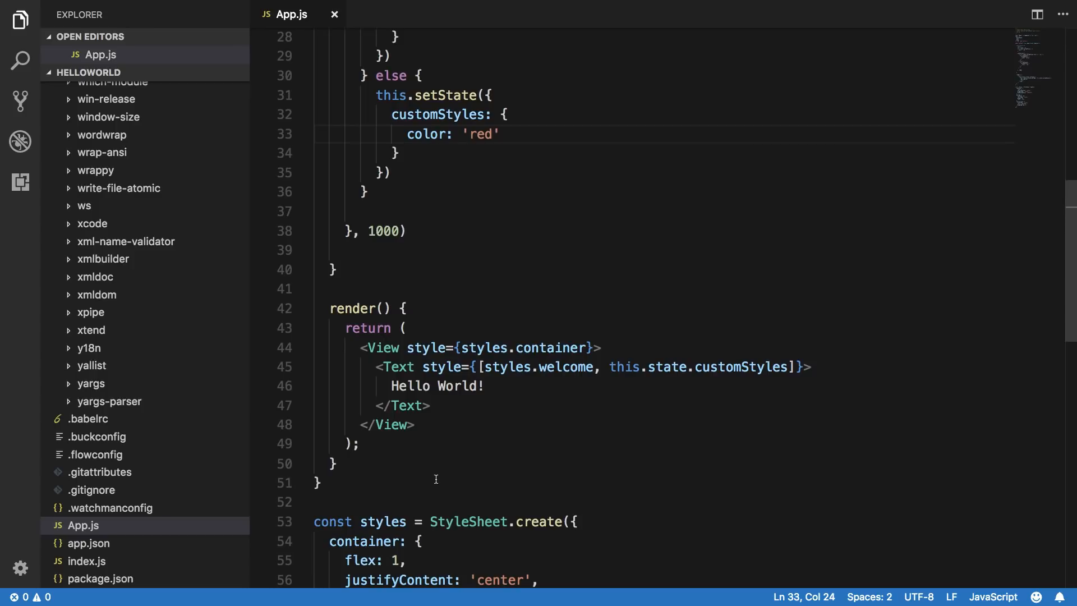
mouse_move(442, 271)
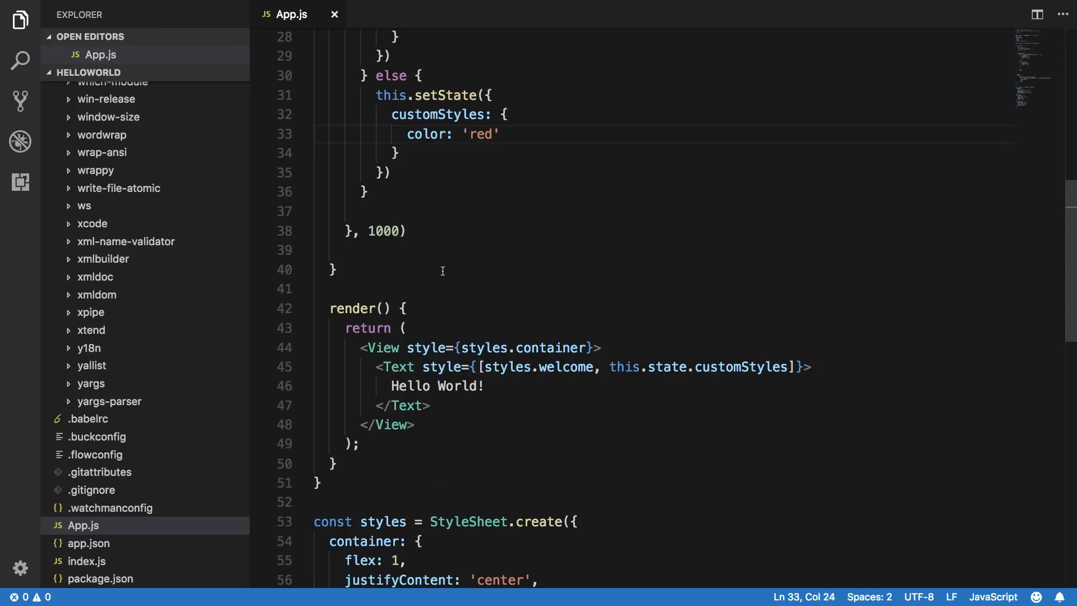